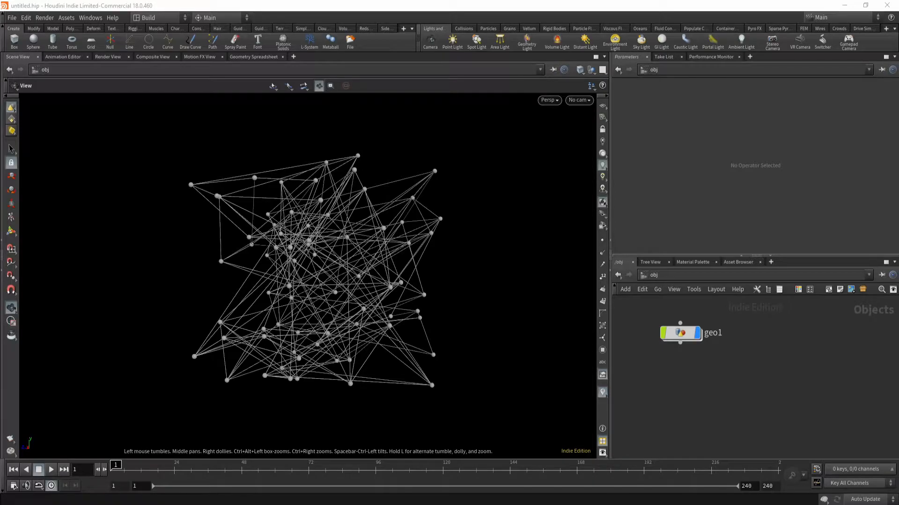
pyautogui.moveTo(222, 438)
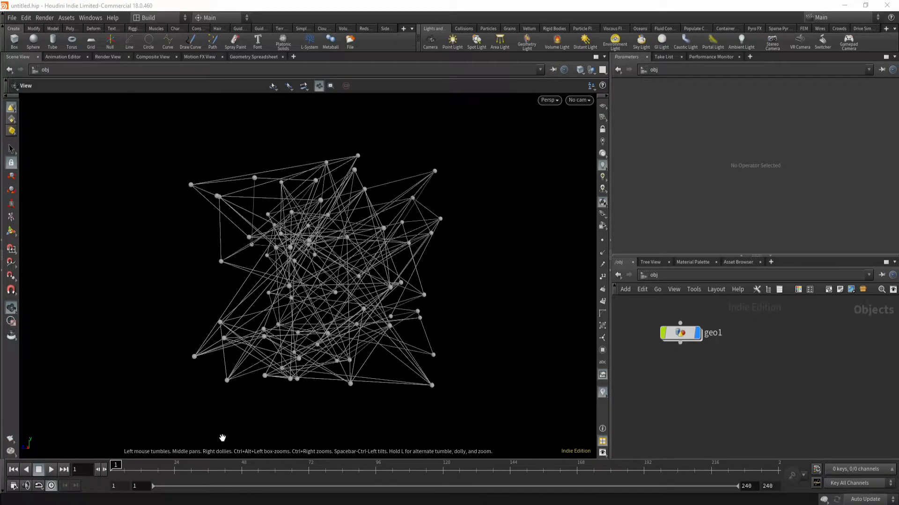
# Play back the finished plexus network animation, then stop and return to frame 1.
pyautogui.click(50, 470)
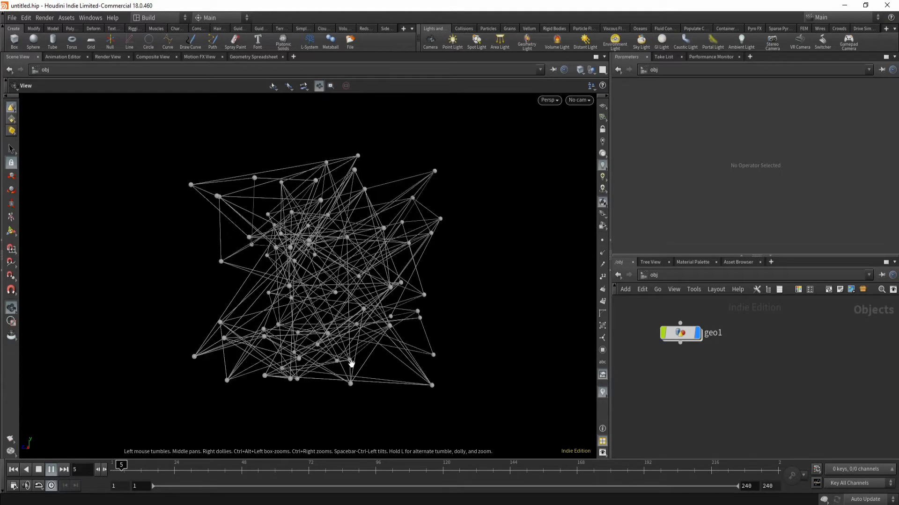
pyautogui.click(51, 470)
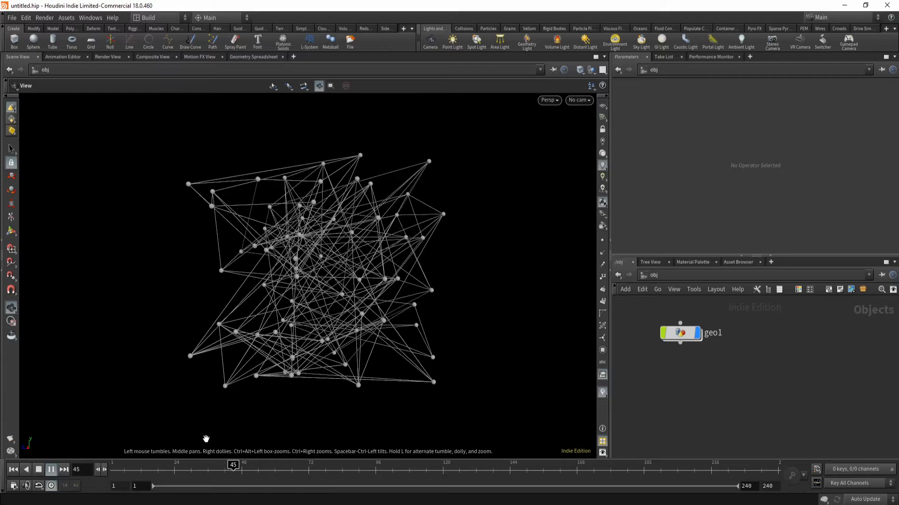
pyautogui.click(38, 469)
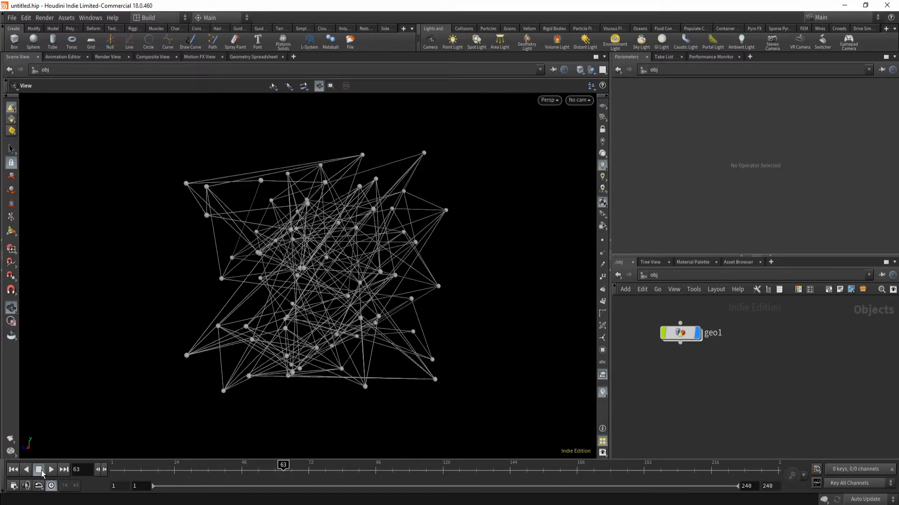
pyautogui.click(14, 469)
pyautogui.write('geom')
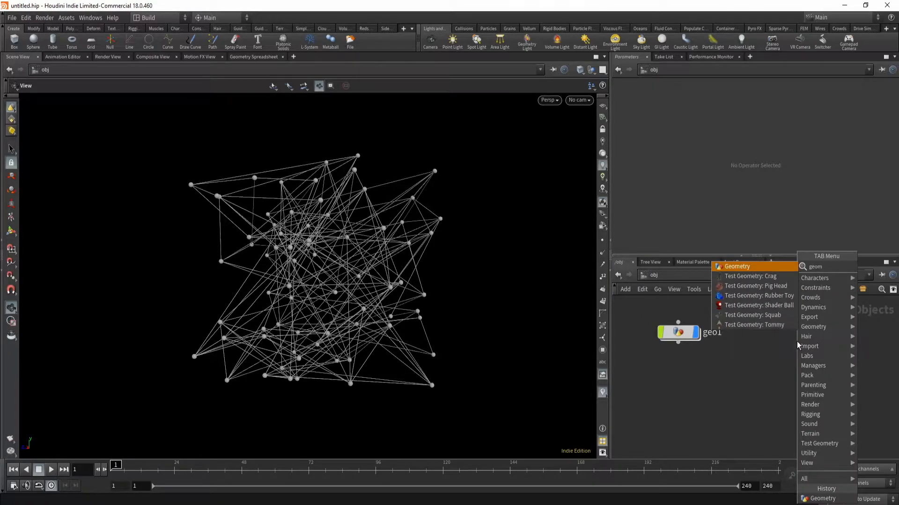
# Create a geometry object containing a Box node with uniform scale 10.
pyautogui.click(736, 265)
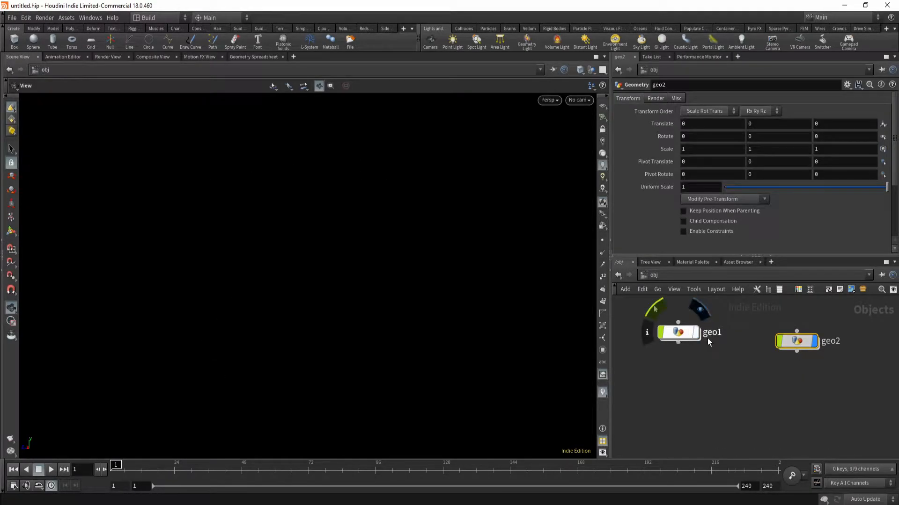
pyautogui.doubleClick(796, 341)
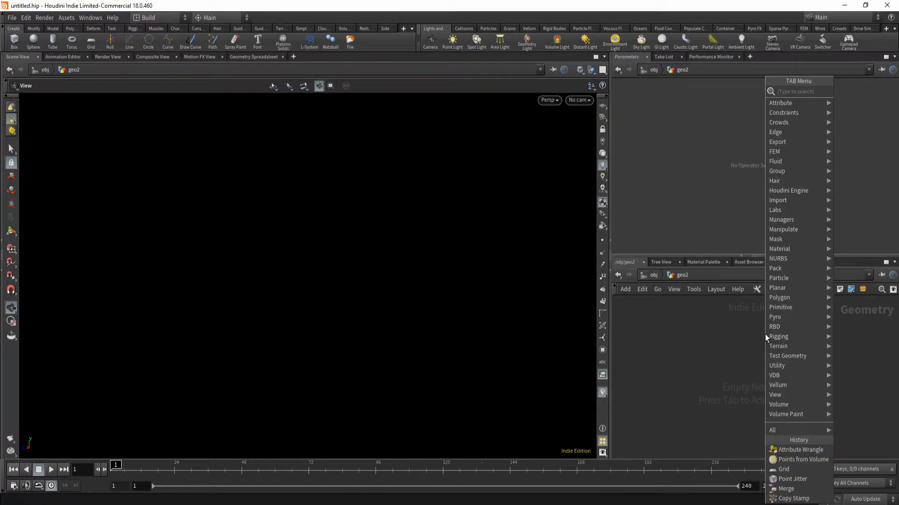
pyautogui.write('box')
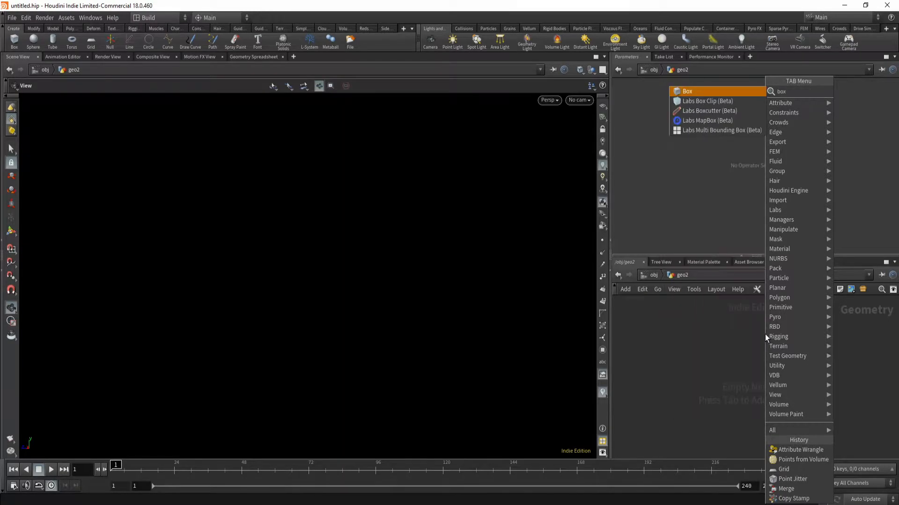
pyautogui.click(687, 91)
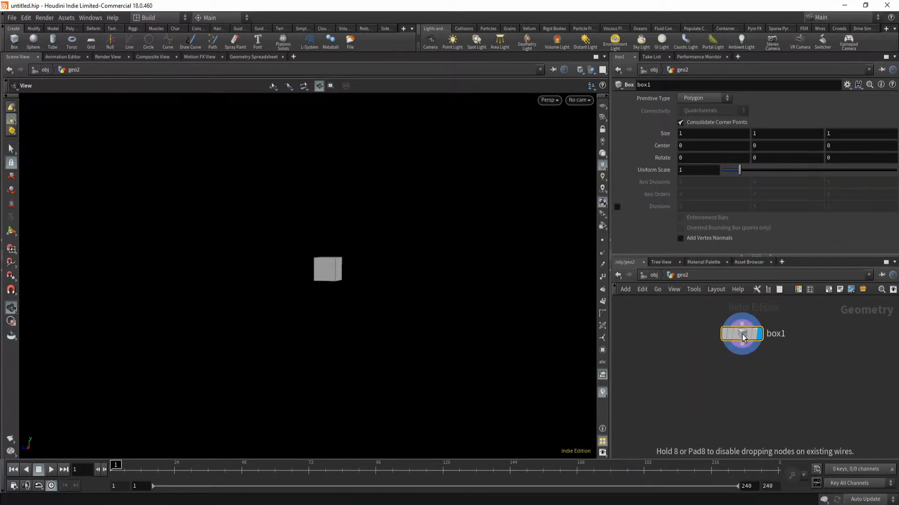
pyautogui.moveTo(739, 170); pyautogui.dragTo(894, 170)
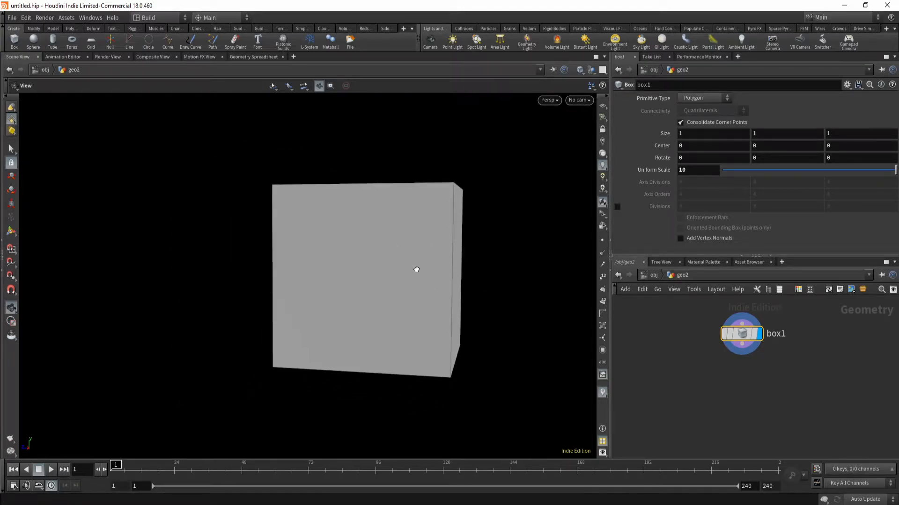
pyautogui.moveTo(416, 270); pyautogui.dragTo(416, 331)
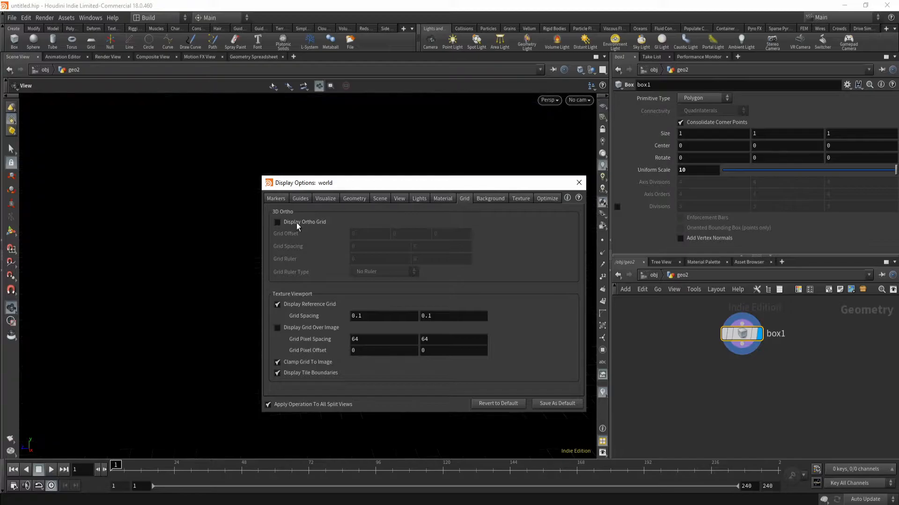
pyautogui.click(490, 198)
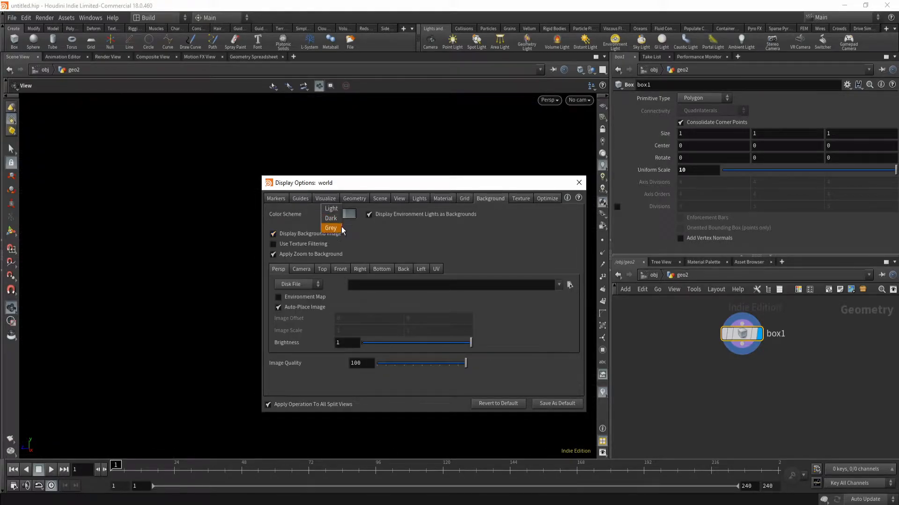
pyautogui.click(330, 217)
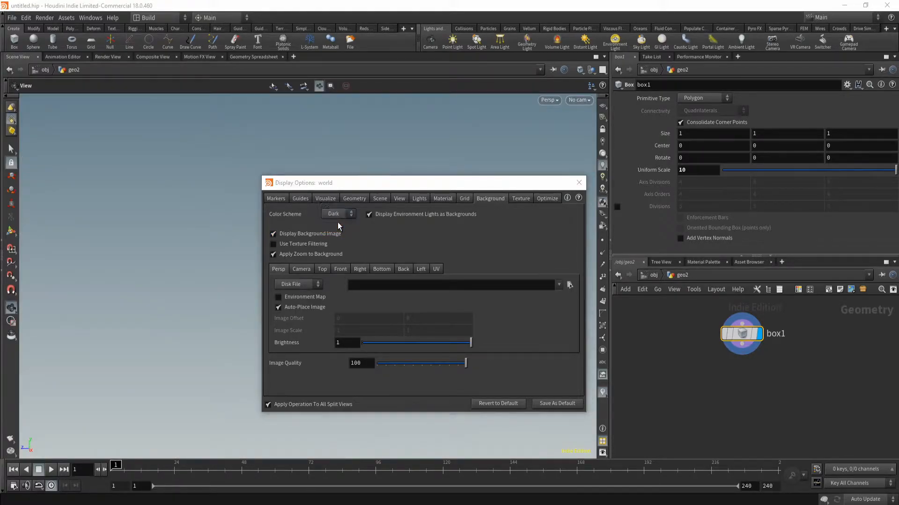
pyautogui.click(578, 182)
pyautogui.write('poin')
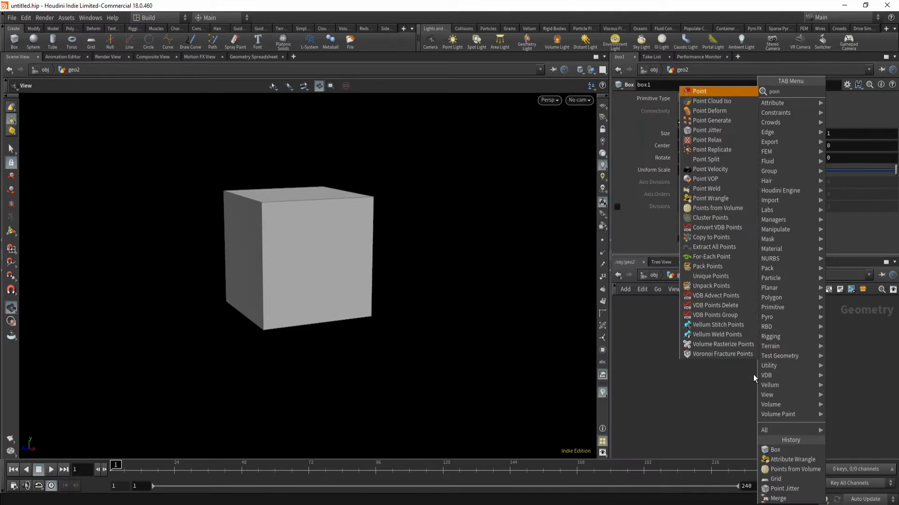
# Add a Points from Volume node with point separation 2.4 and jitter scale 1.23.
pyautogui.click(717, 207)
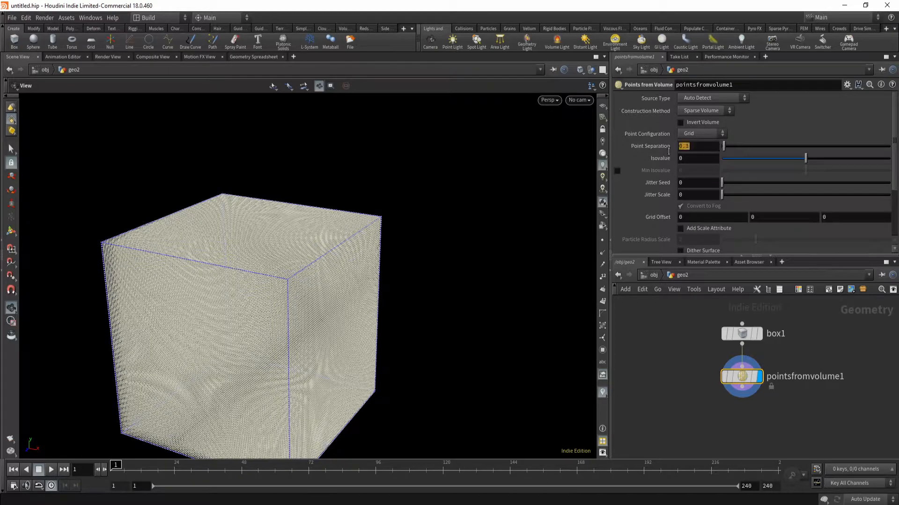
pyautogui.moveTo(640, 161)
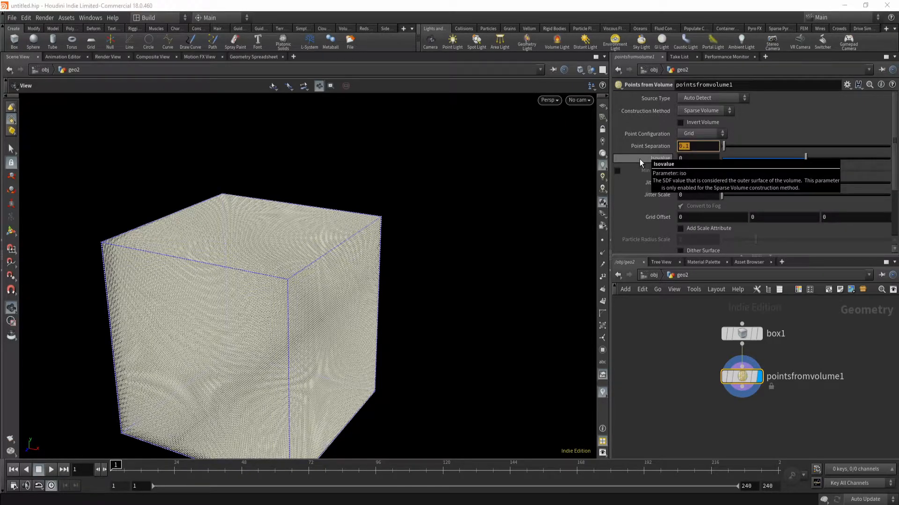
pyautogui.write('2.4')
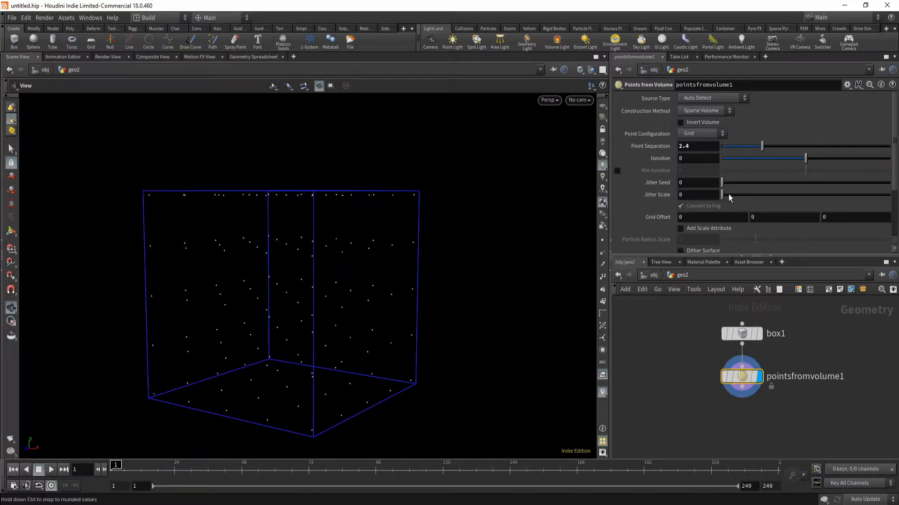
pyautogui.moveTo(723, 195); pyautogui.dragTo(741, 194)
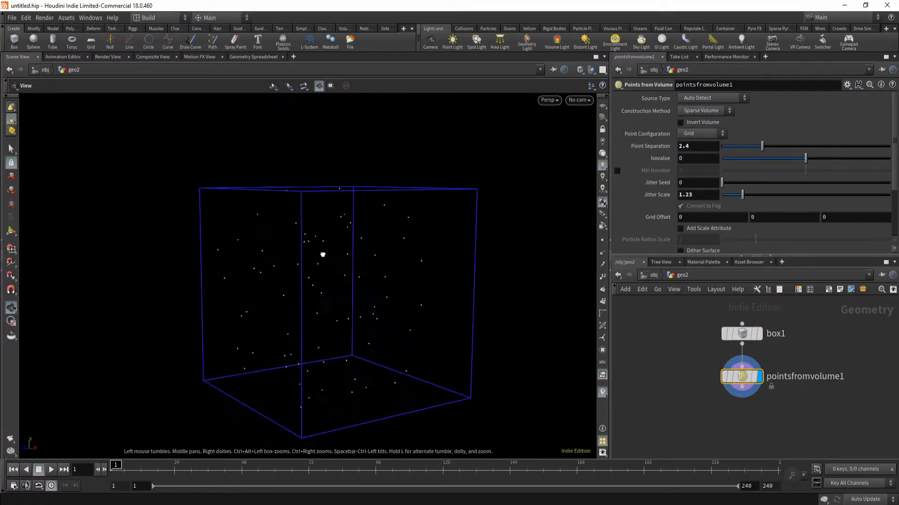
pyautogui.moveTo(322, 254); pyautogui.dragTo(264, 287)
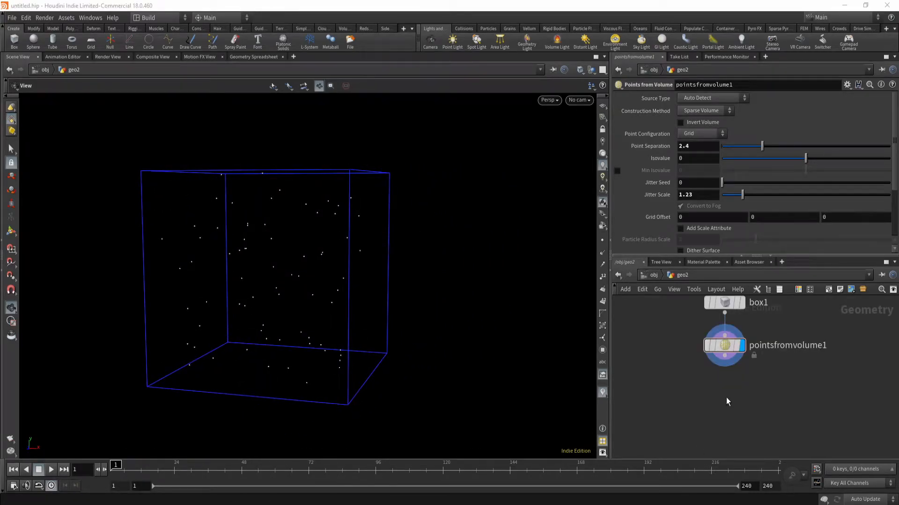
pyautogui.press('tab')
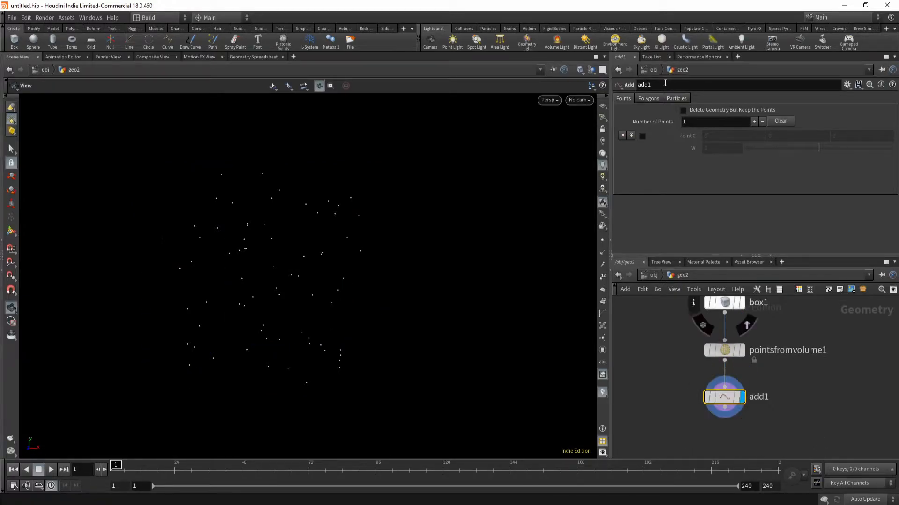
# Join all points into one polygon with pattern 0-$N, then paste a copy of the Add node.
pyautogui.click(648, 98)
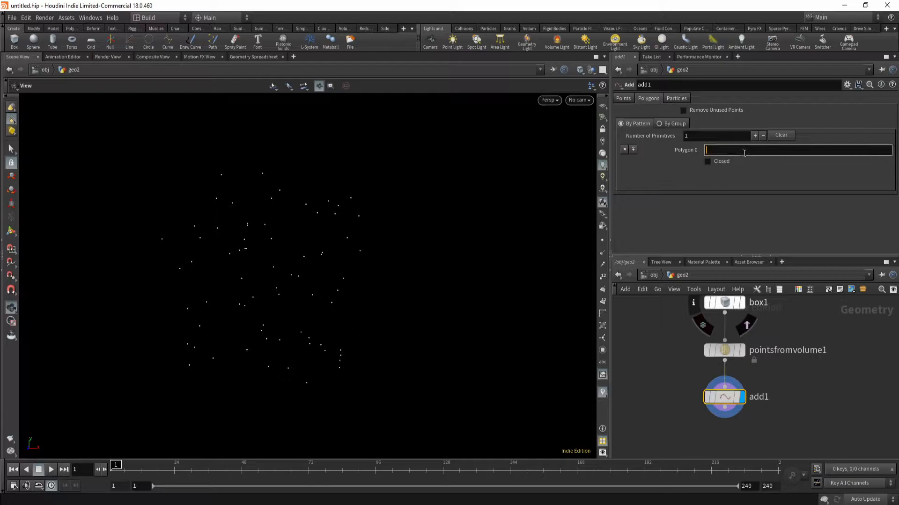
pyautogui.write('0-$N')
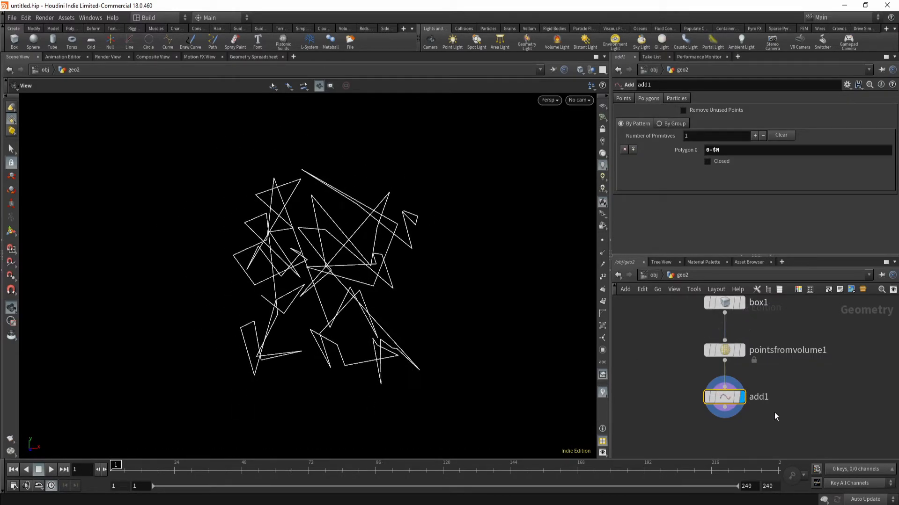
pyautogui.press('ctrl+v')
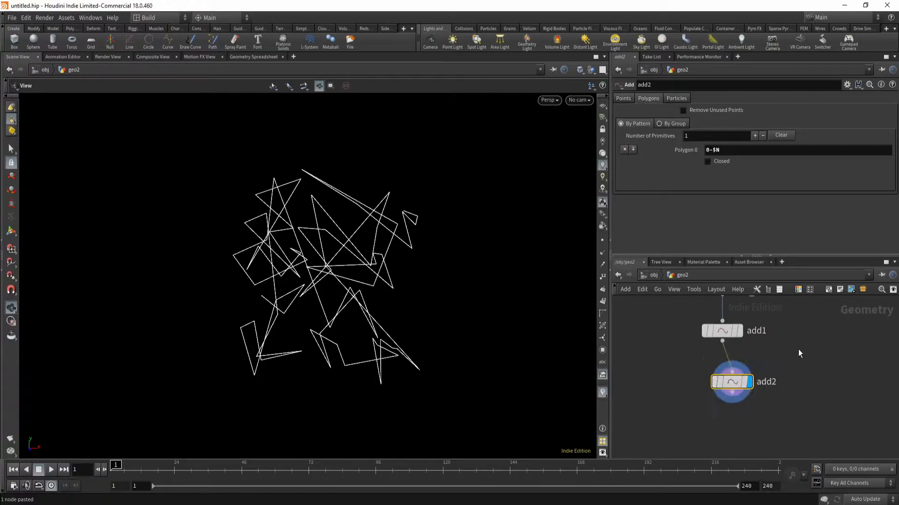
pyautogui.moveTo(232, 273)
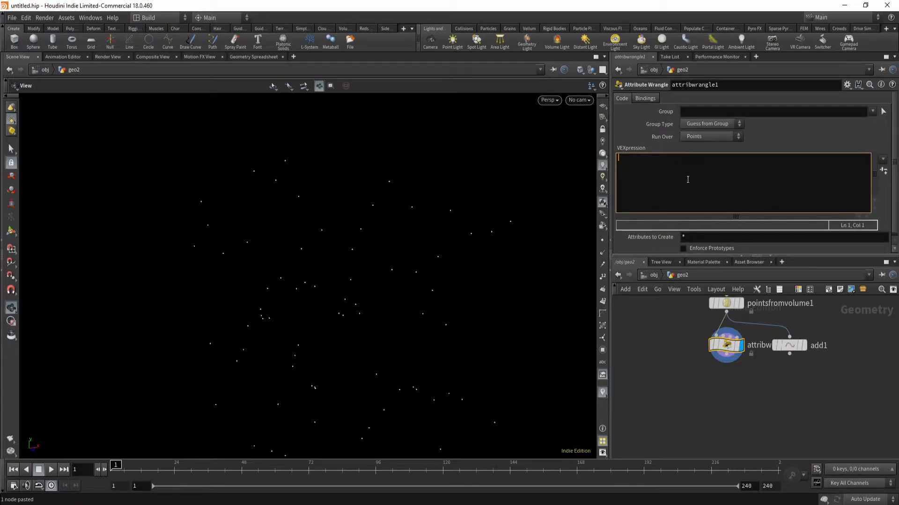
pyautogui.write('addprim(')
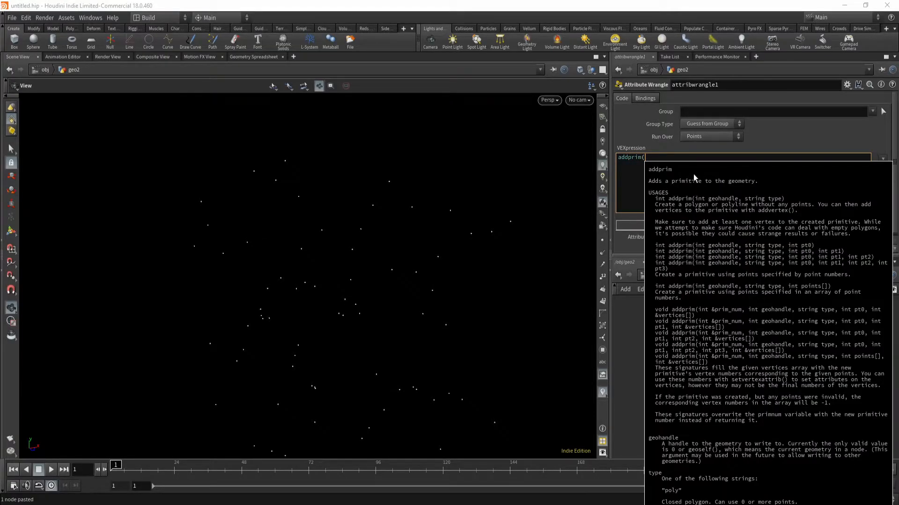
pyautogui.moveTo(692, 297)
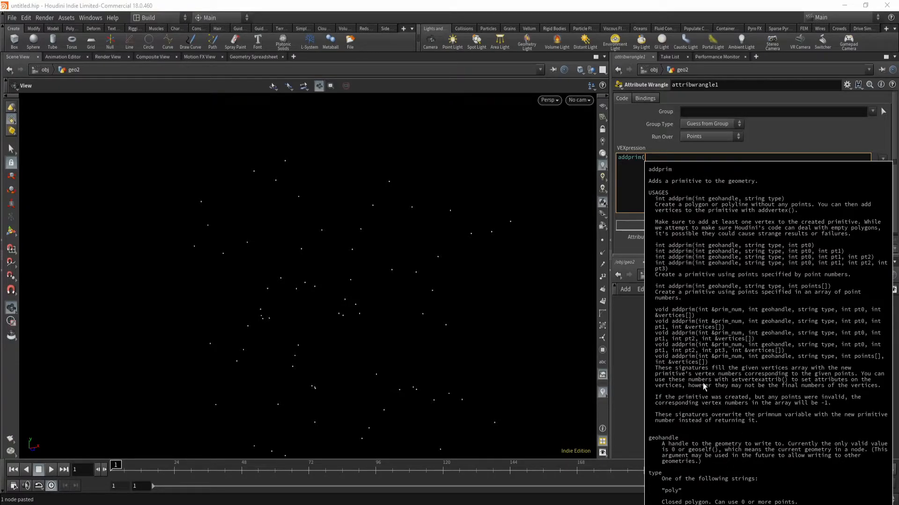
pyautogui.moveTo(687, 220)
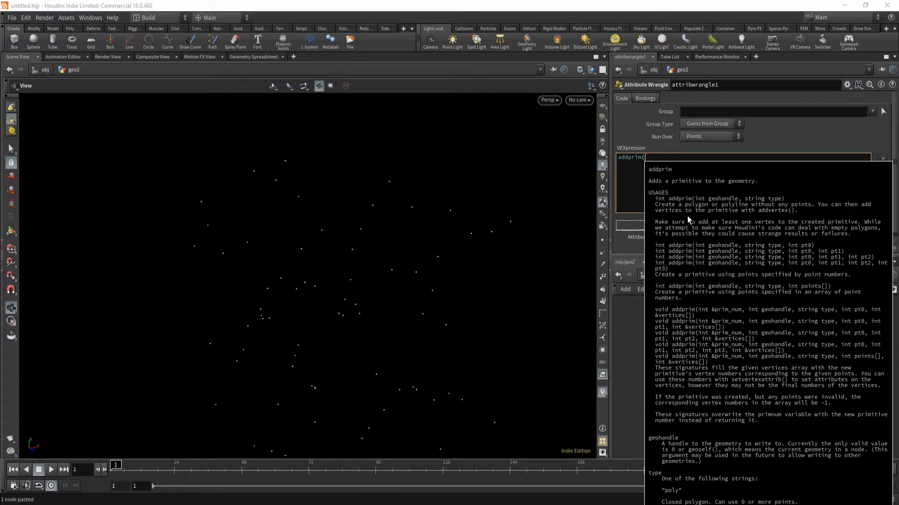
pyautogui.write('geoself')
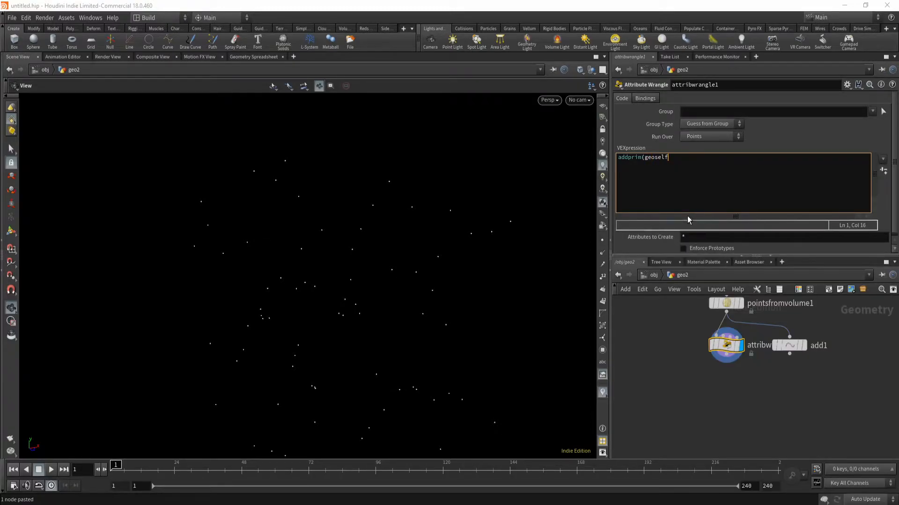
pyautogui.write('()')
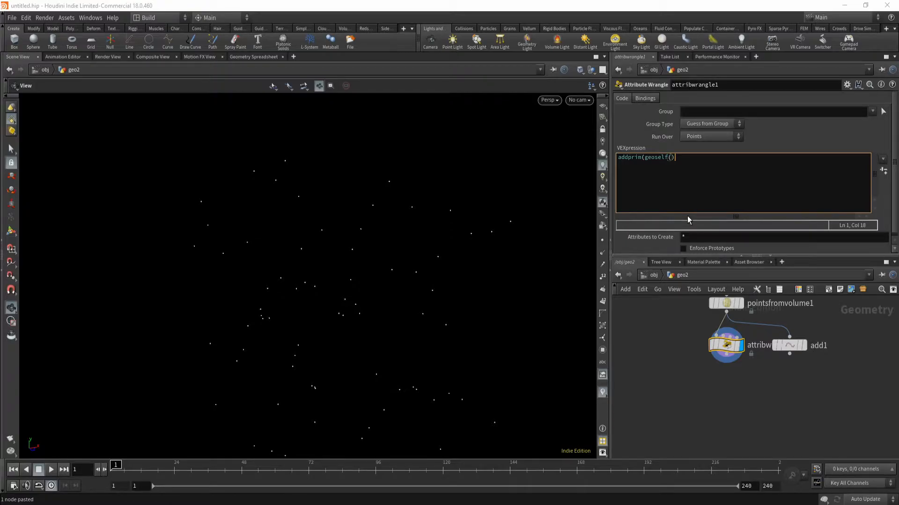
pyautogui.write(',')
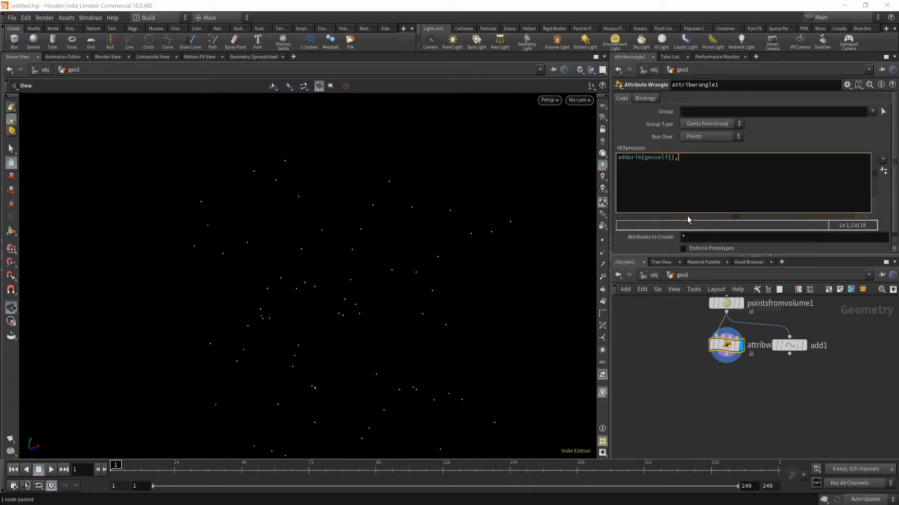
pyautogui.write('"')
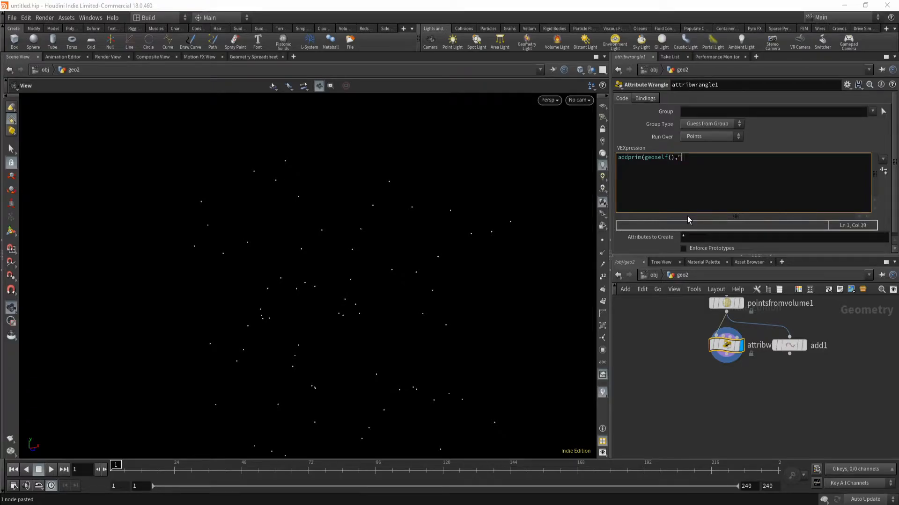
pyautogui.write('polyline')
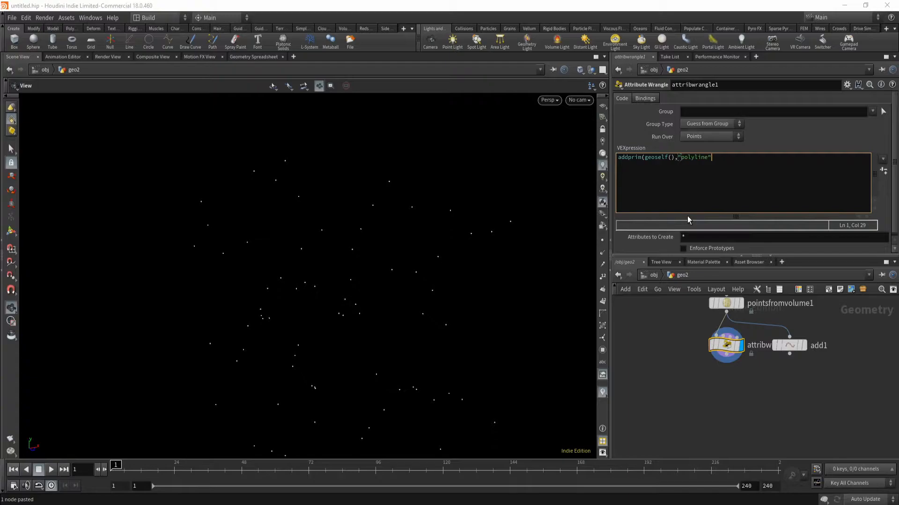
pyautogui.write(',')
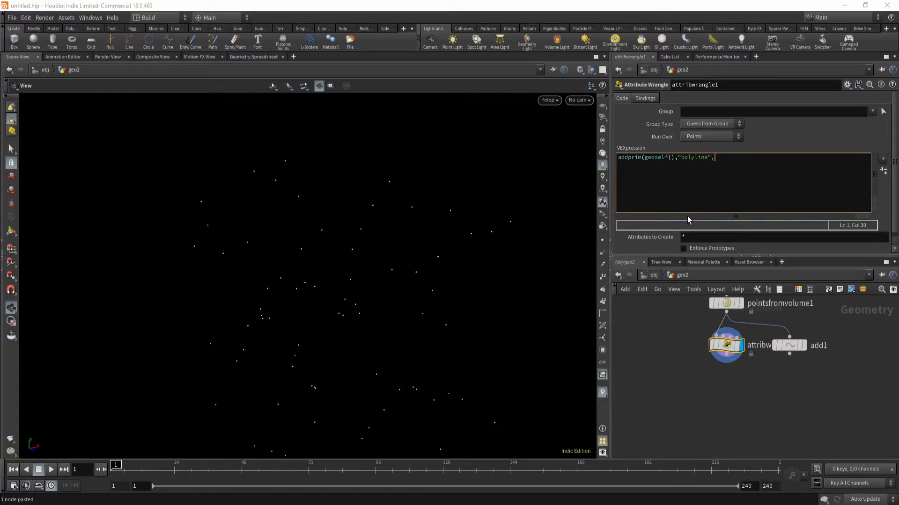
pyautogui.write('@p')
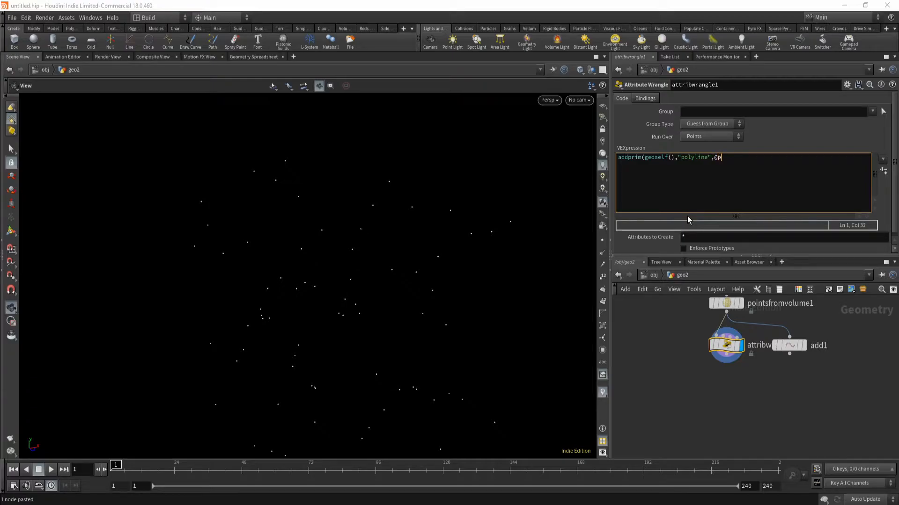
pyautogui.write('tnum')
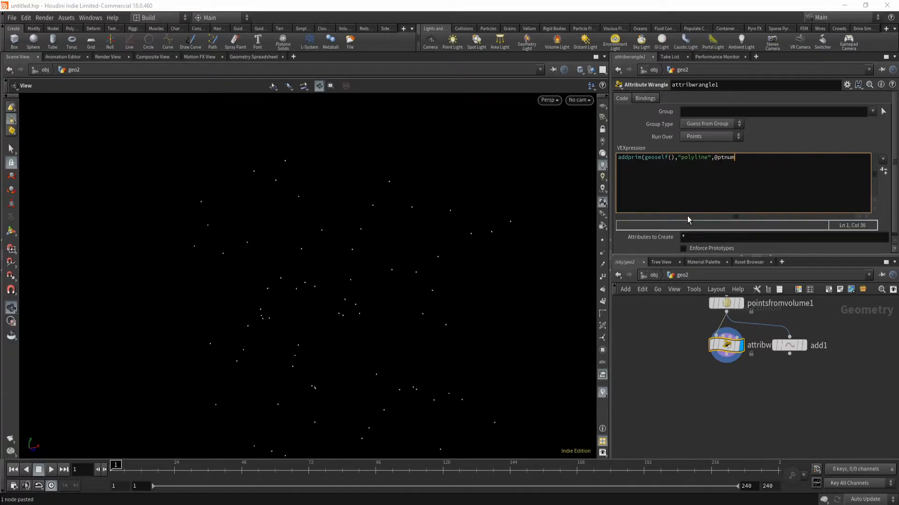
pyautogui.write(',')
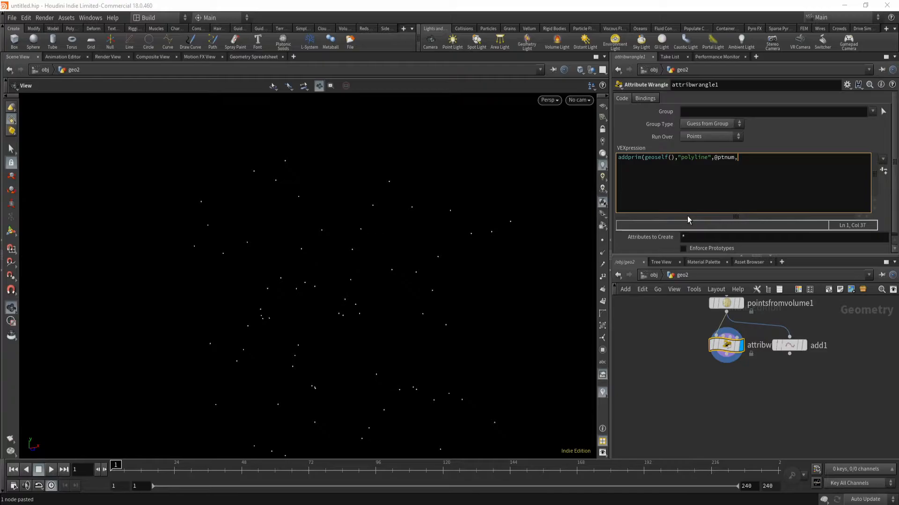
pyautogui.write(',@ptnu')
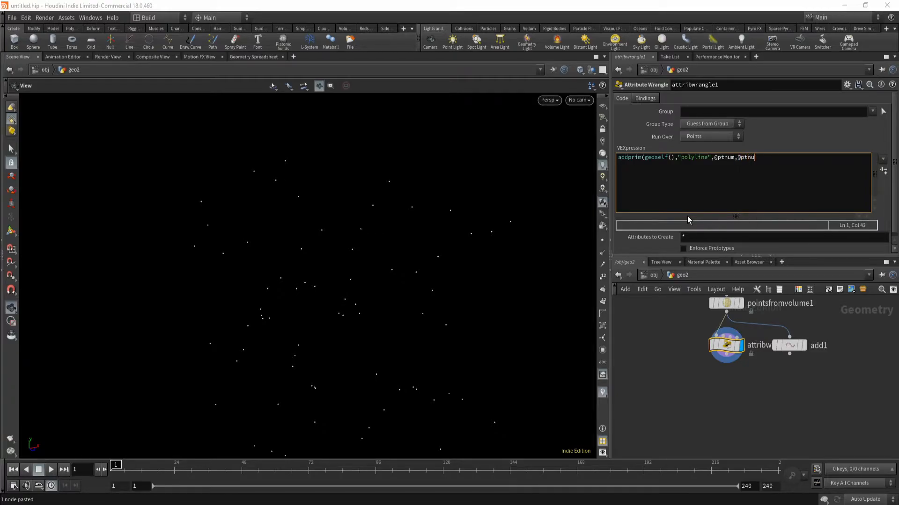
pyautogui.write('m')
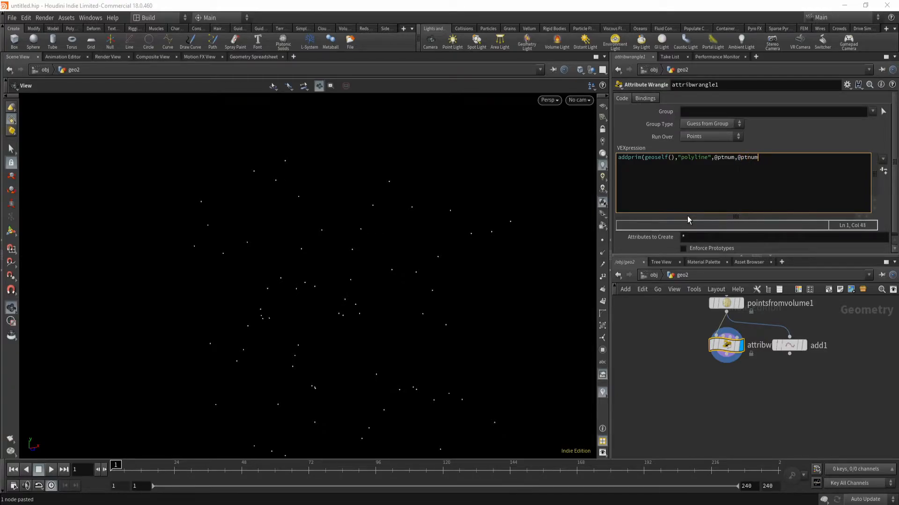
pyautogui.write('+1')
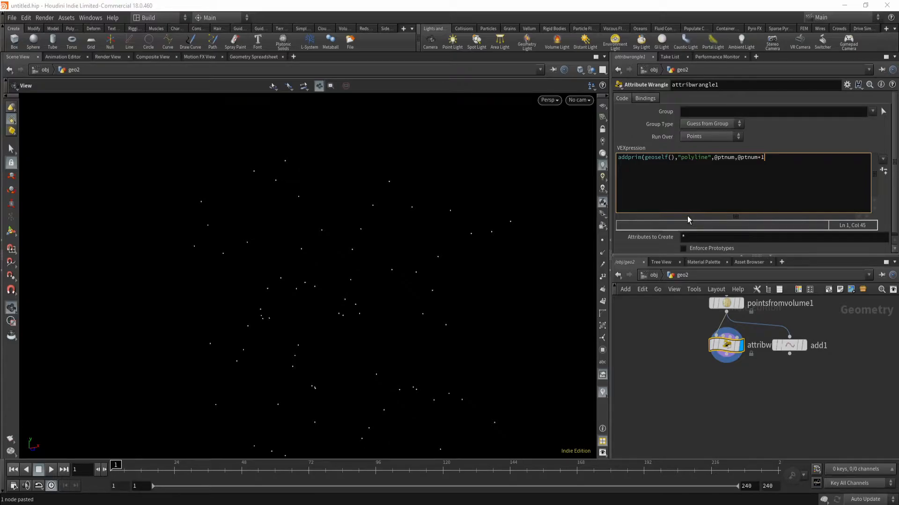
pyautogui.write(');')
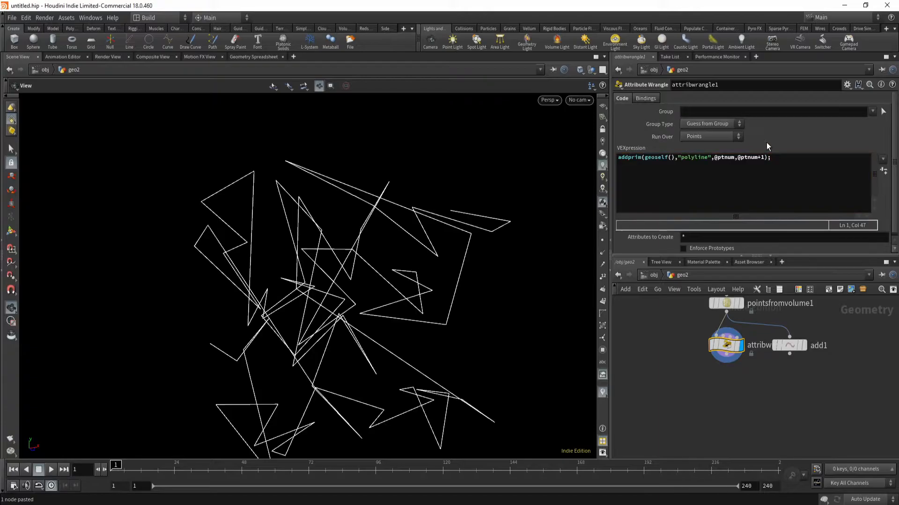
pyautogui.moveTo(726, 358)
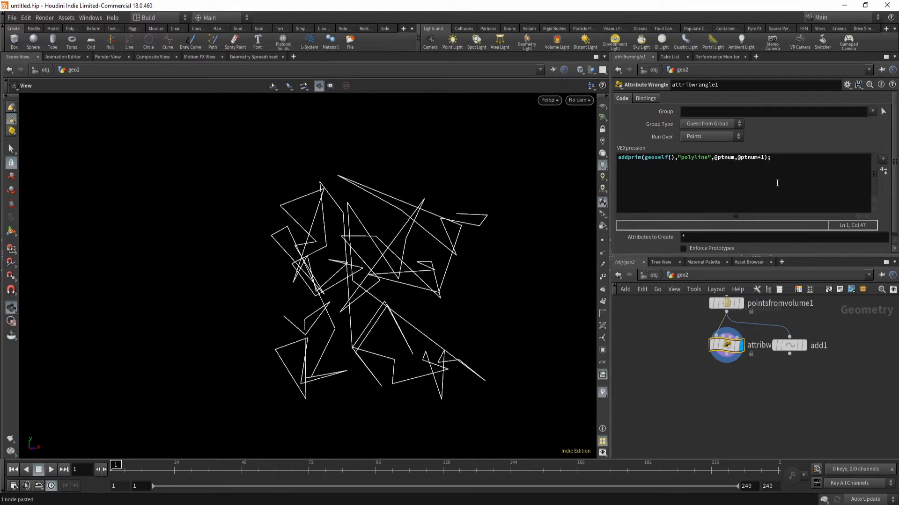
# Add extra addprim polylines linking each point to later point numbers.
pyautogui.click(774, 157)
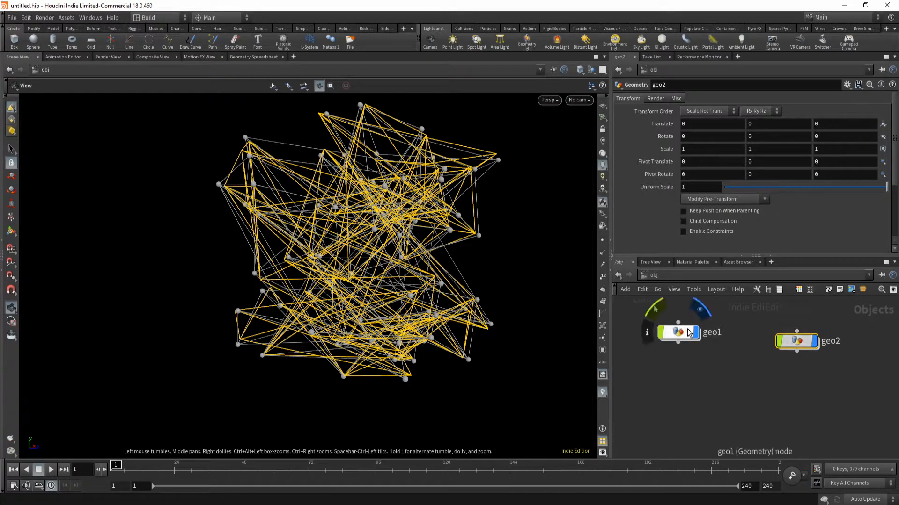
# Turn off geo1's display flag and dive inside geo2.
pyautogui.click(796, 341)
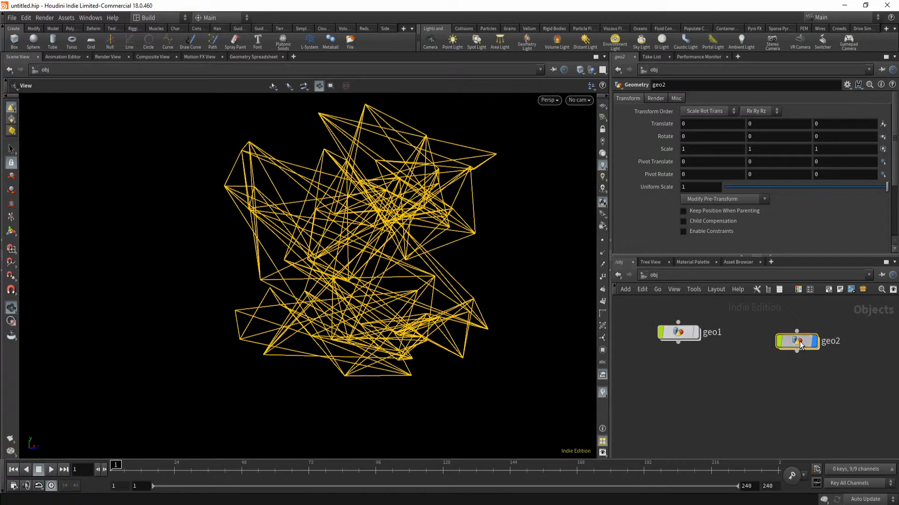
pyautogui.doubleClick(796, 341)
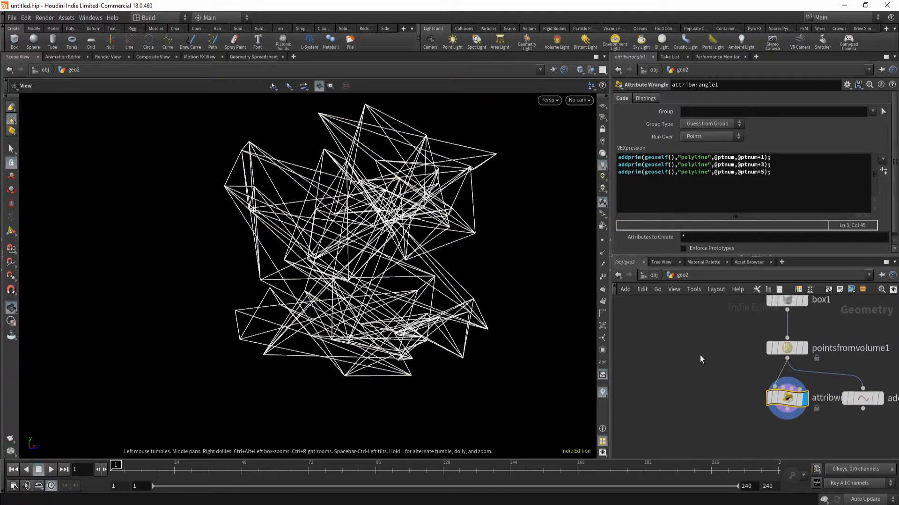
pyautogui.moveTo(702, 354)
pyautogui.write('copy to')
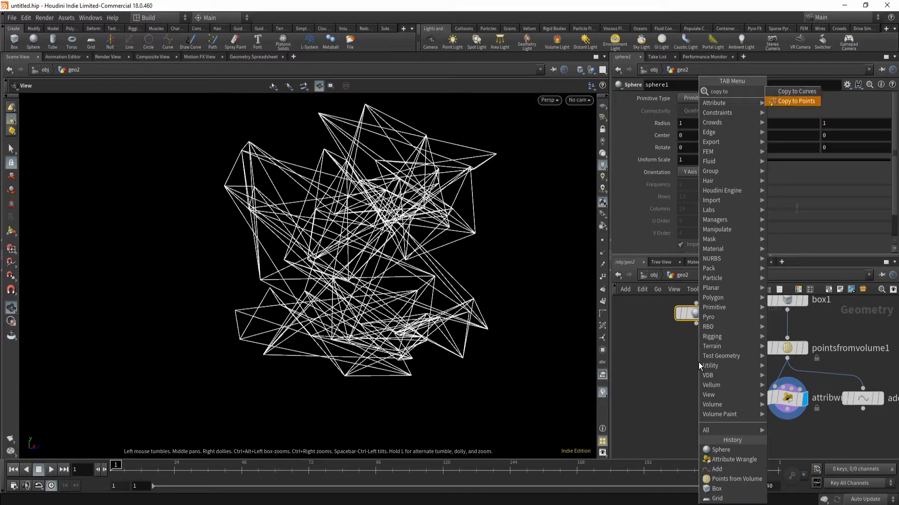
# Copy a polygon sphere with uniform scale 0.1 onto every scattered point.
pyautogui.click(796, 101)
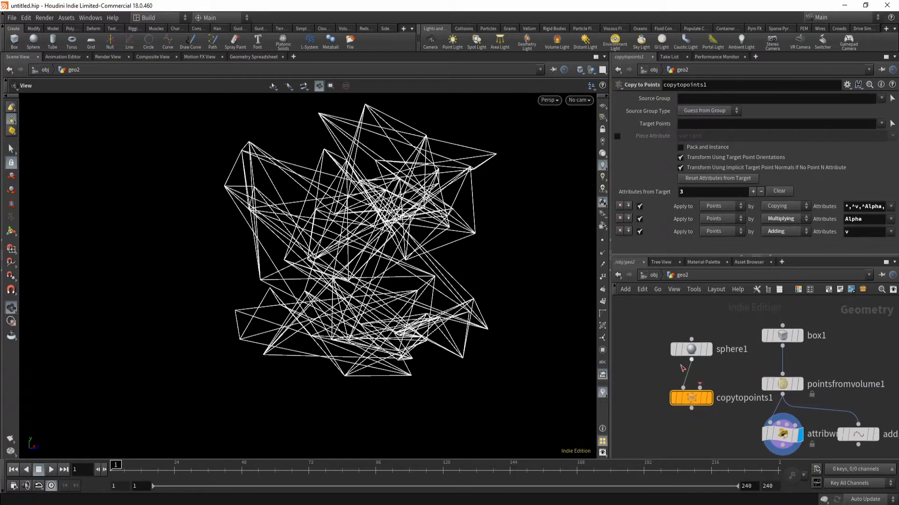
pyautogui.click(691, 349)
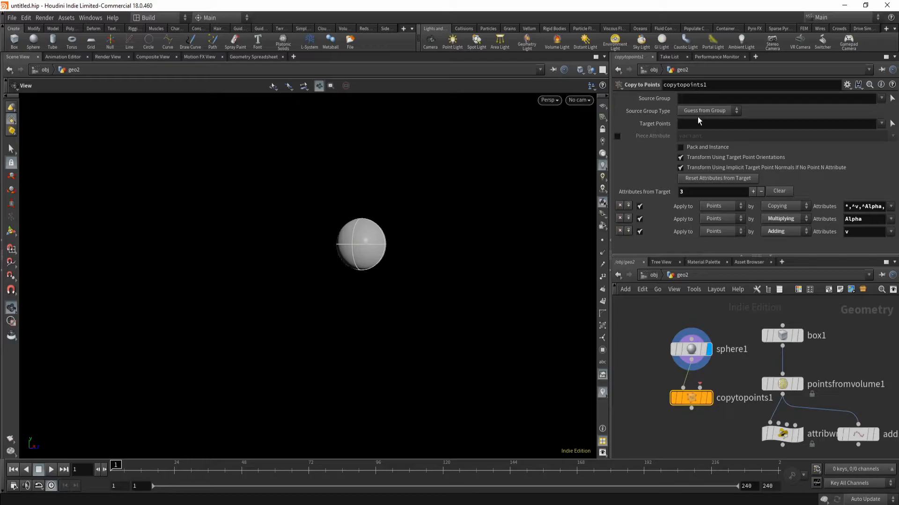
pyautogui.click(690, 349)
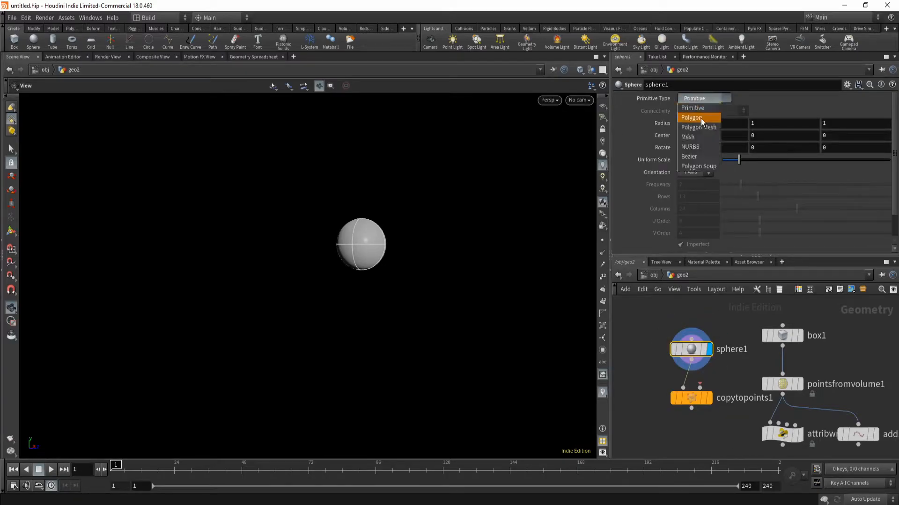
pyautogui.click(690, 118)
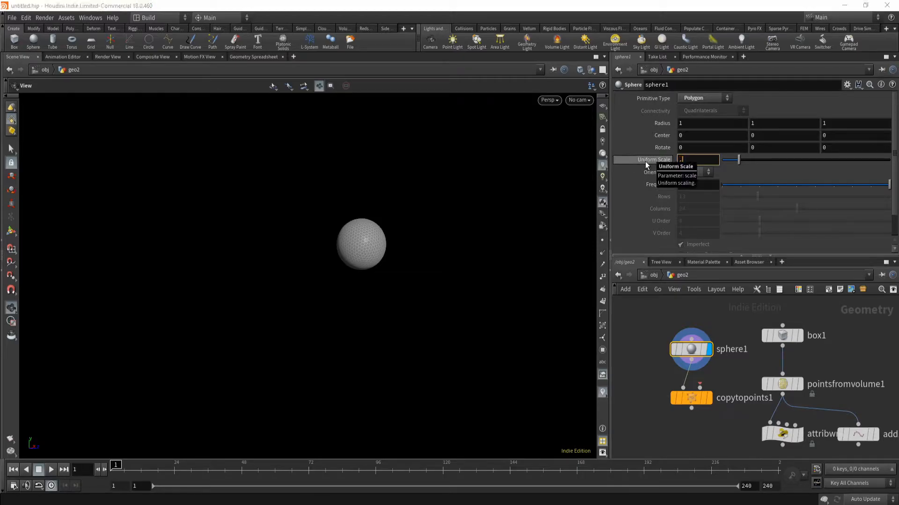
pyautogui.write('.01')
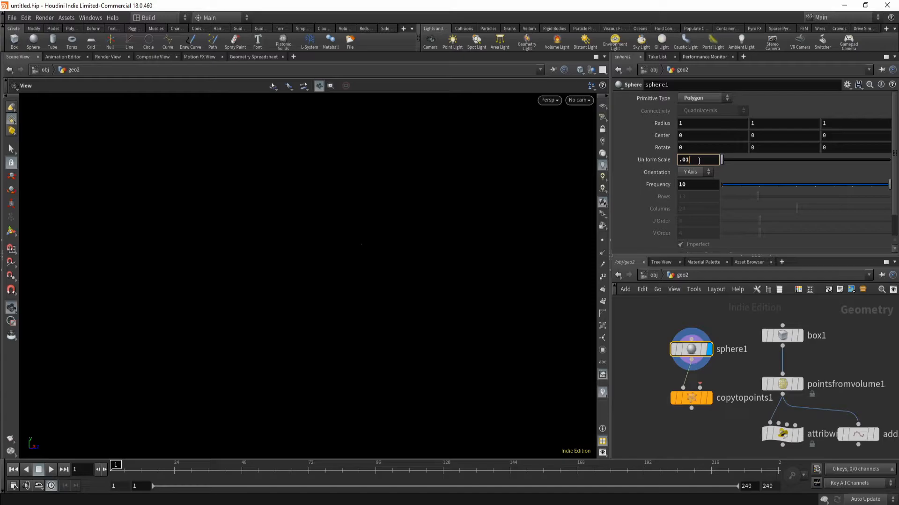
pyautogui.write('.04')
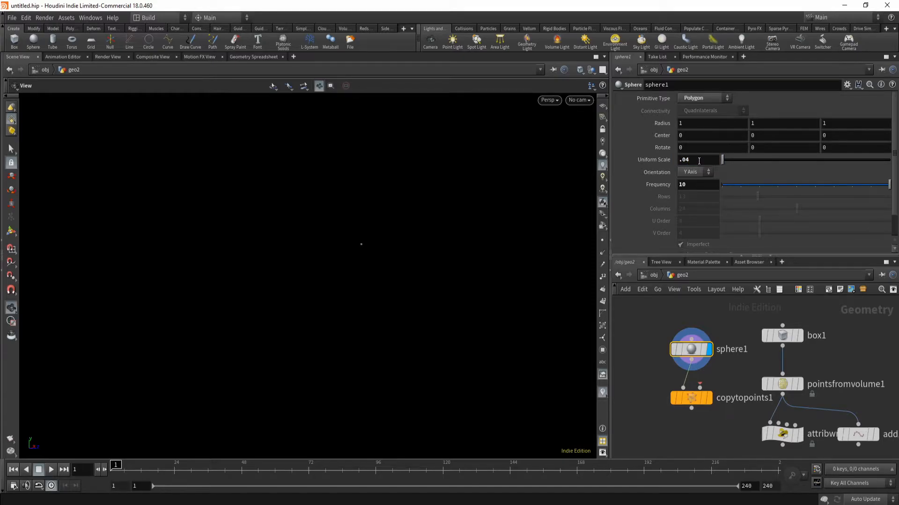
pyautogui.write('.1')
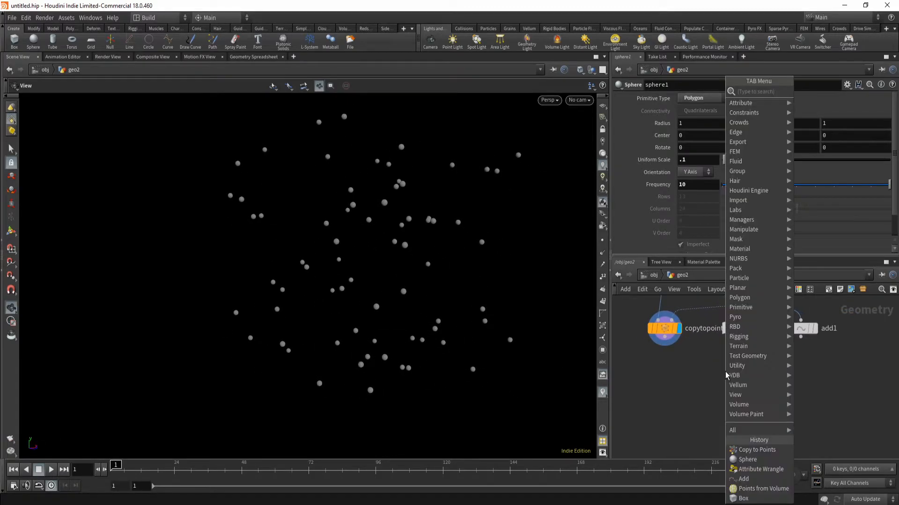
# Add a PolyWire node after the wrangle with wire radius about 0.03.
pyautogui.click(761, 470)
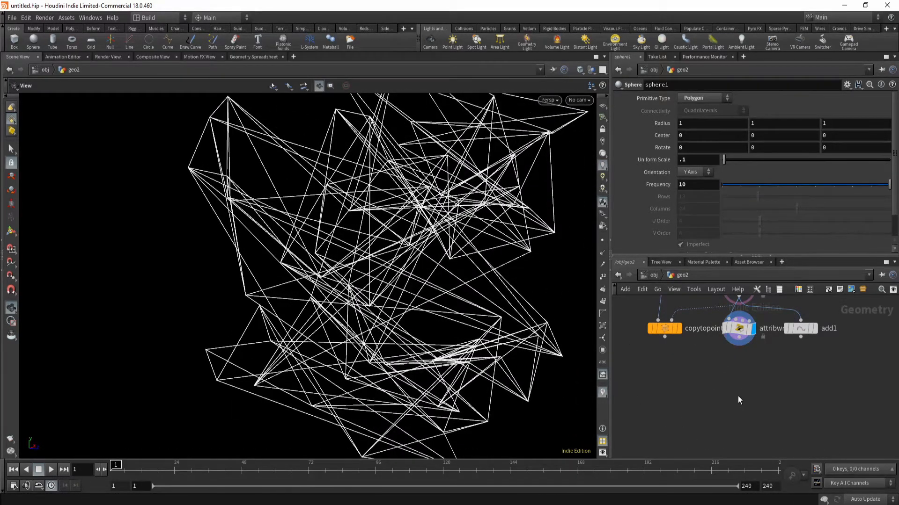
pyautogui.press('tab')
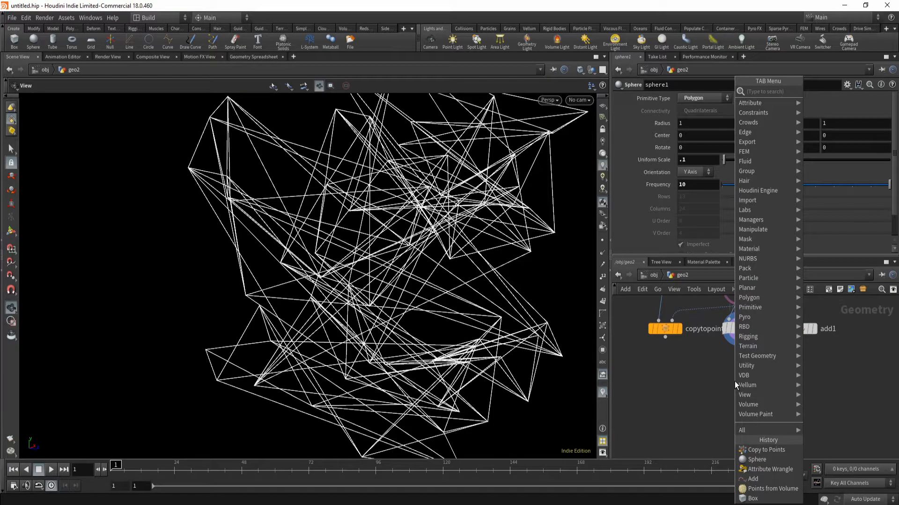
pyautogui.write('poly')
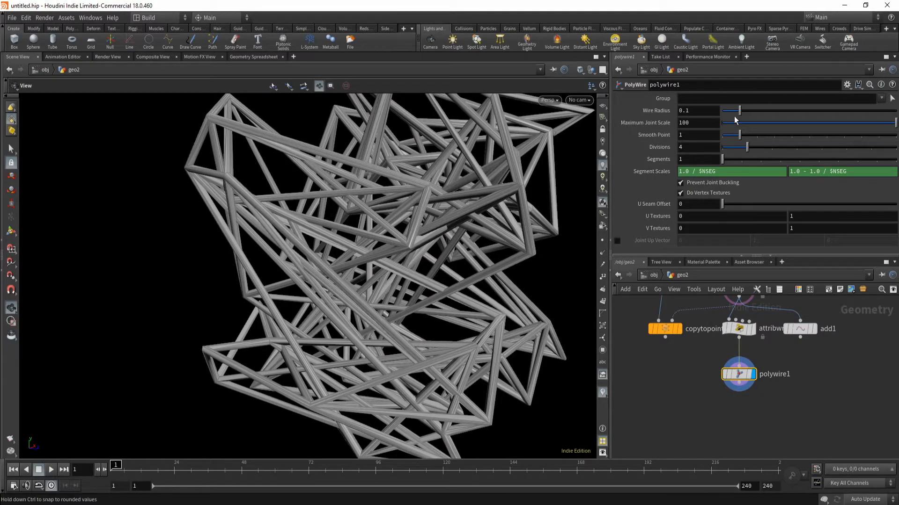
pyautogui.moveTo(736, 110); pyautogui.dragTo(734, 110)
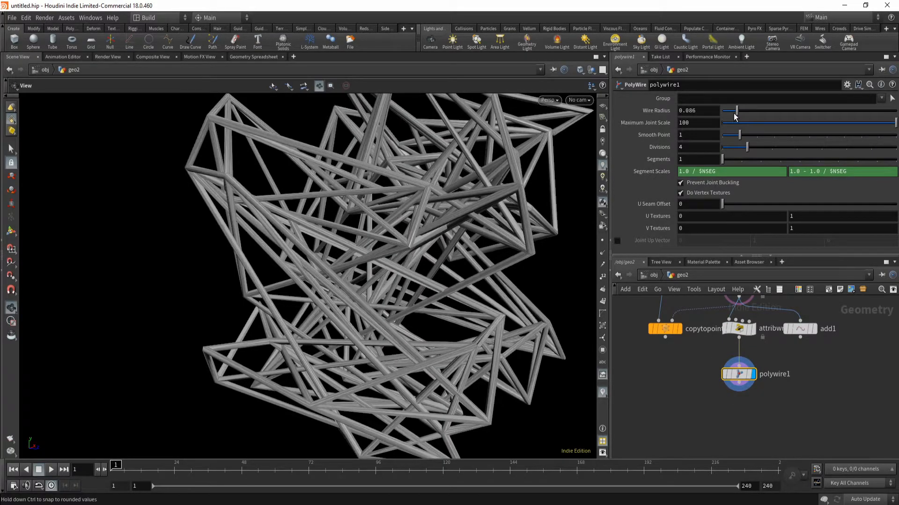
pyautogui.moveTo(735, 110); pyautogui.dragTo(727, 111)
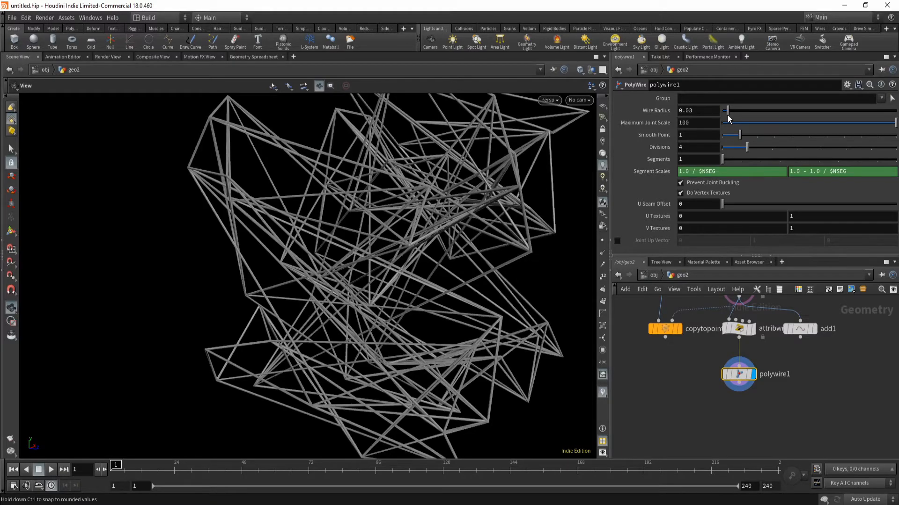
pyautogui.moveTo(729, 110); pyautogui.dragTo(725, 110)
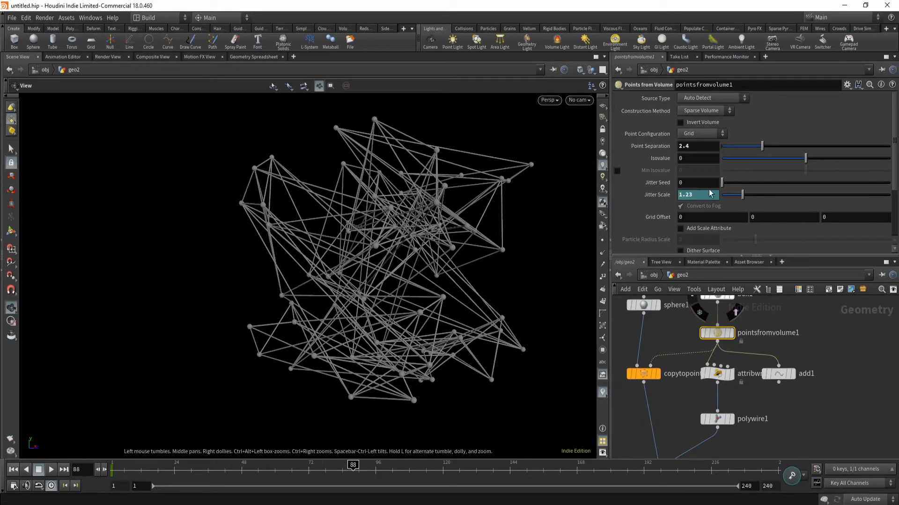
# Raise the Points from Volume jitter scale from 1.23 to about 3.74.
pyautogui.moveTo(730, 195); pyautogui.dragTo(784, 195)
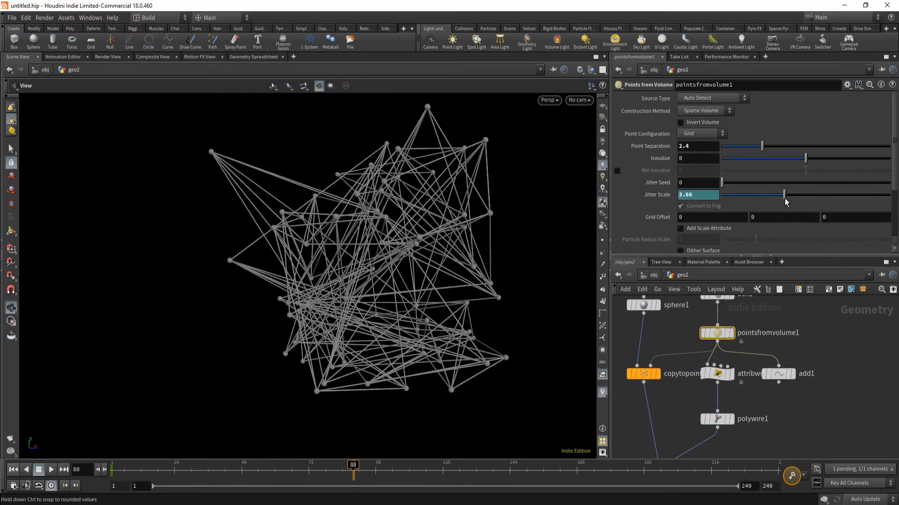
pyautogui.moveTo(784, 195); pyautogui.dragTo(785, 195)
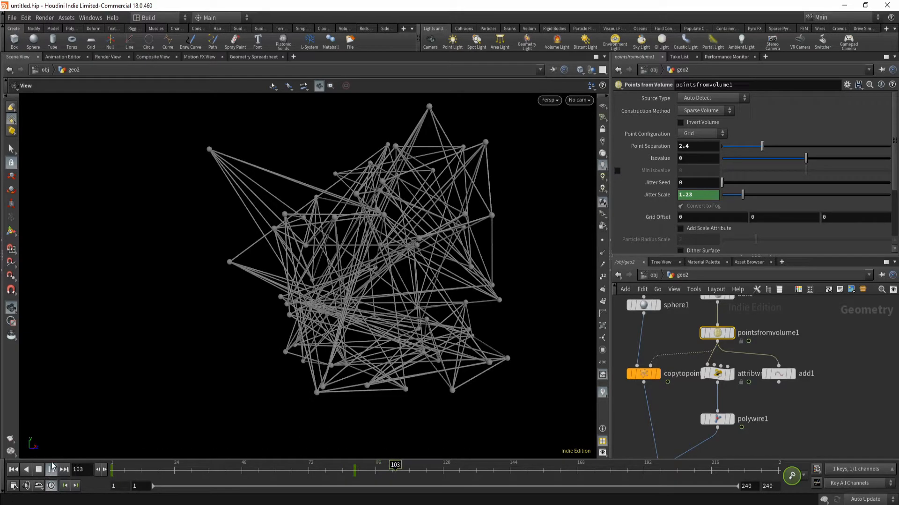
pyautogui.moveTo(730, 194); pyautogui.dragTo(784, 194)
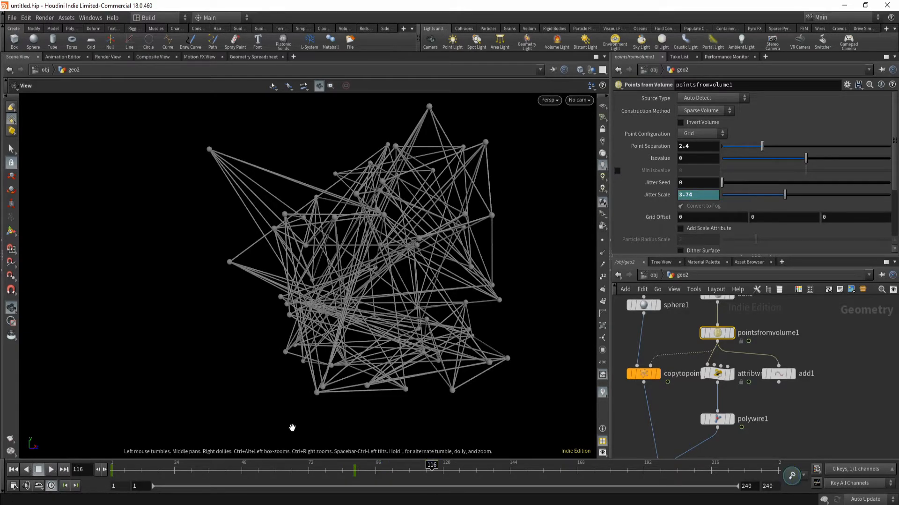
pyautogui.moveTo(674, 322)
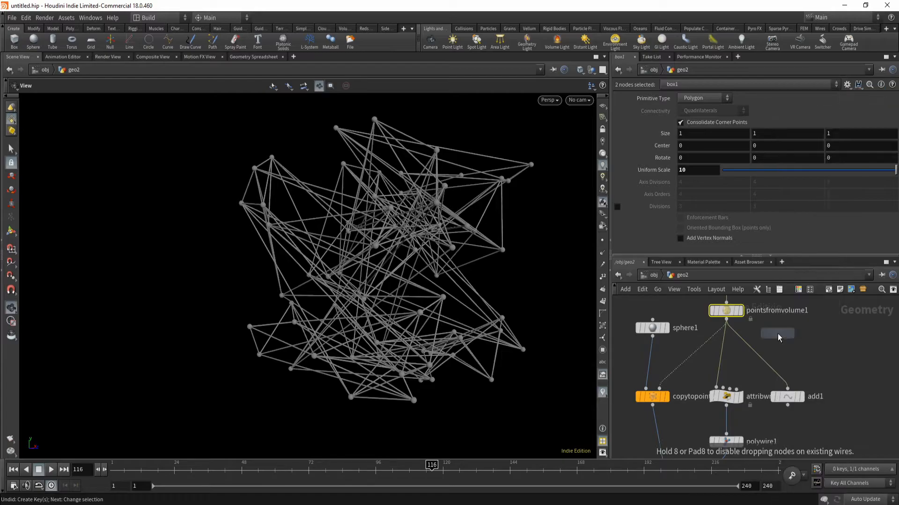
# Insert a Point Jitter node below pointsfromvolume1 and set its Scale to about 4.9.
pyautogui.click(726, 336)
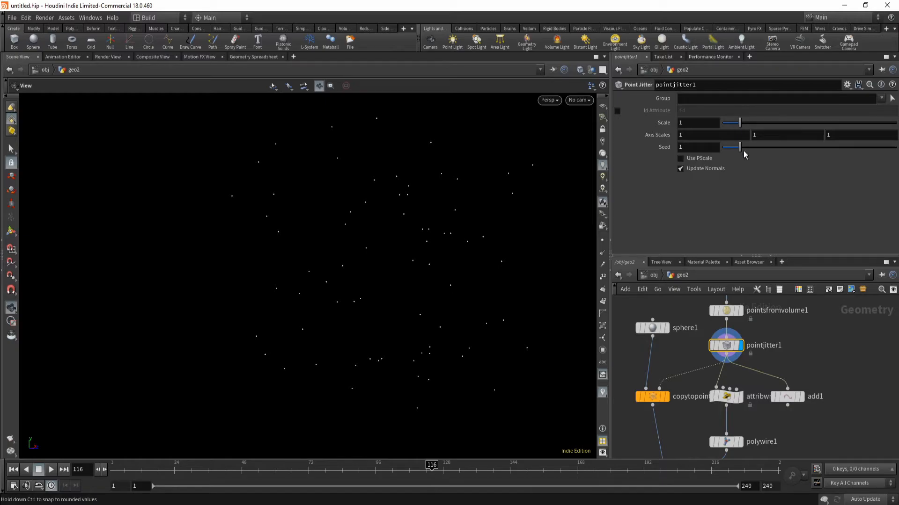
pyautogui.moveTo(731, 122); pyautogui.dragTo(802, 122)
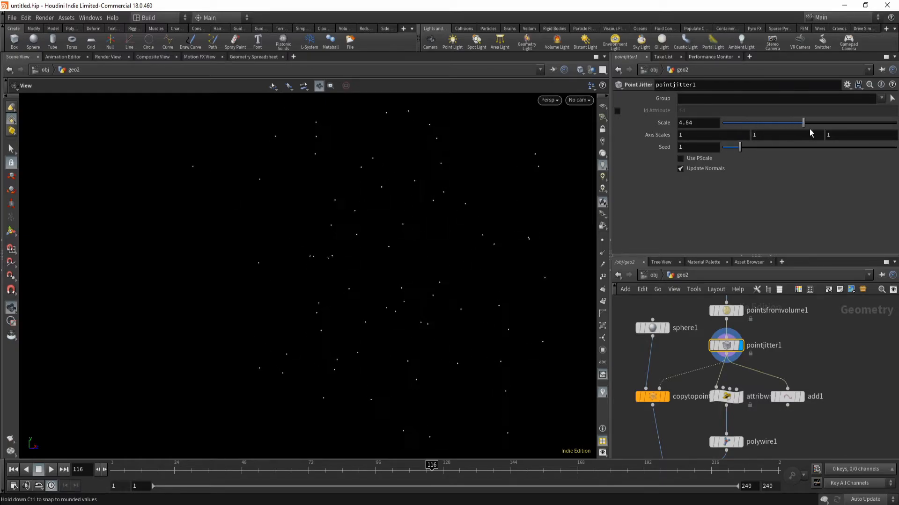
pyautogui.moveTo(802, 122); pyautogui.dragTo(815, 122)
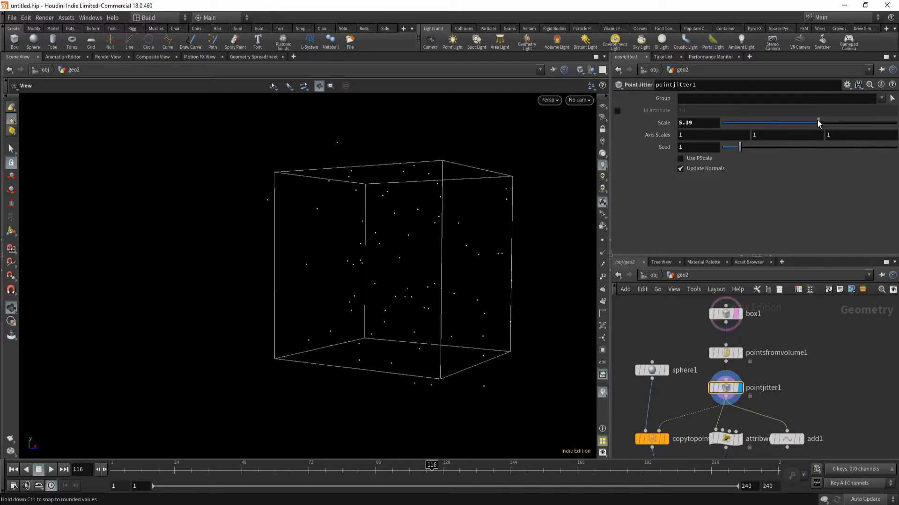
pyautogui.moveTo(817, 122); pyautogui.dragTo(810, 122)
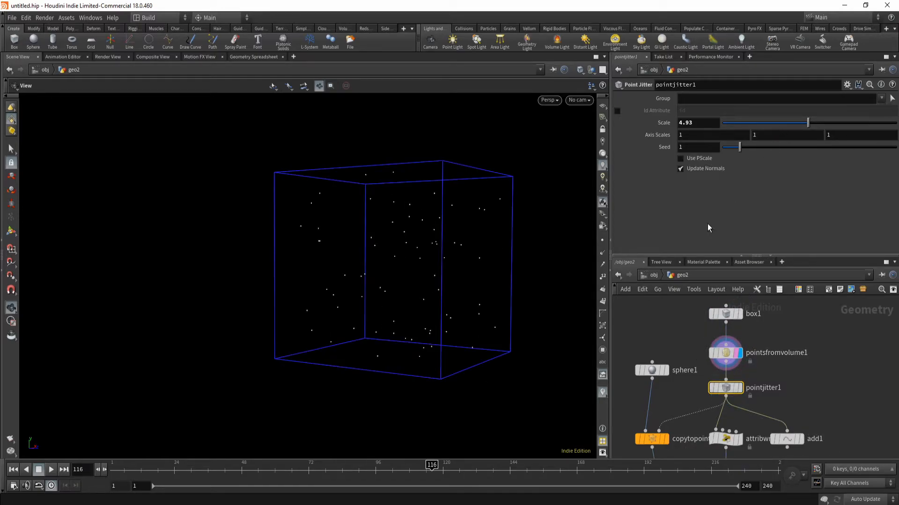
# Set the Points from Volume jitter scale to about 1.8.
pyautogui.click(725, 352)
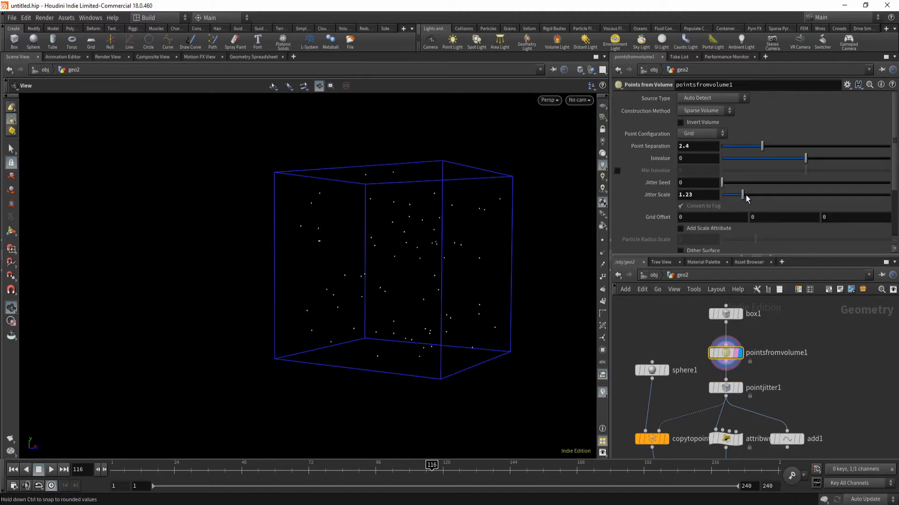
pyautogui.moveTo(742, 194); pyautogui.dragTo(827, 194)
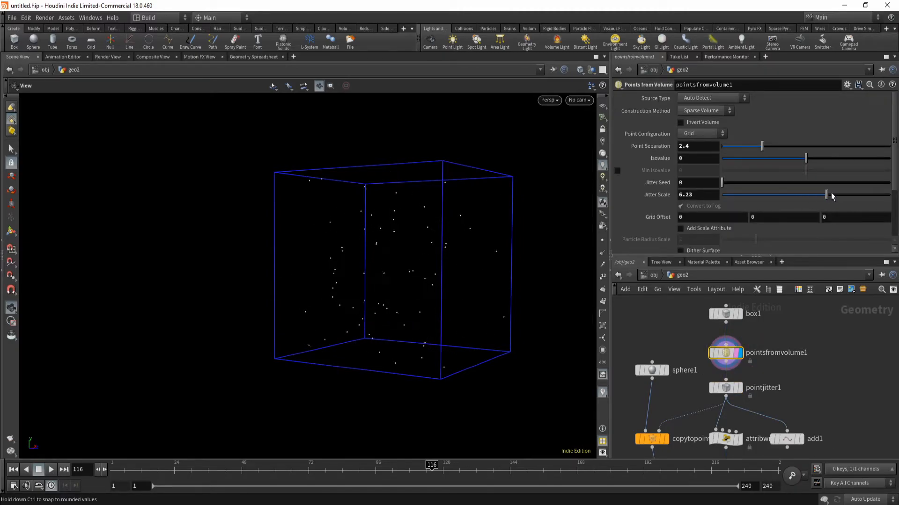
pyautogui.moveTo(825, 194); pyautogui.dragTo(889, 194)
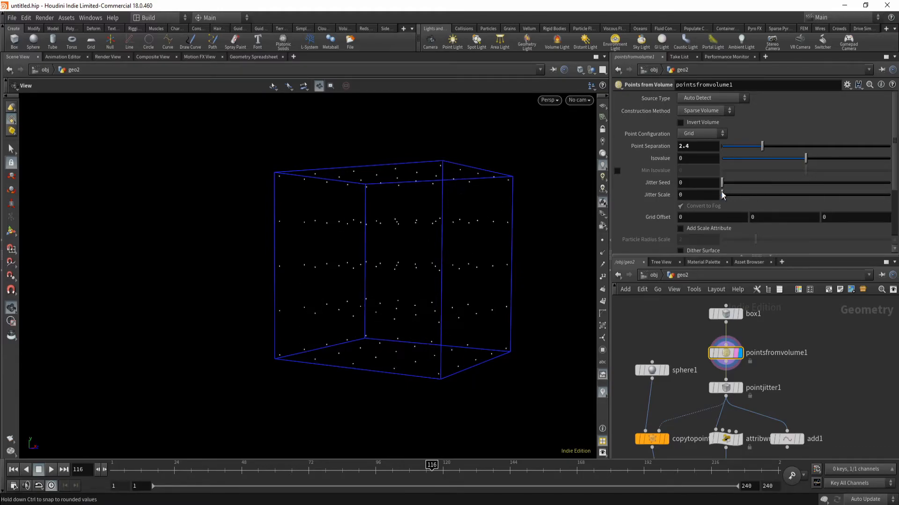
pyautogui.moveTo(723, 194); pyautogui.dragTo(743, 194)
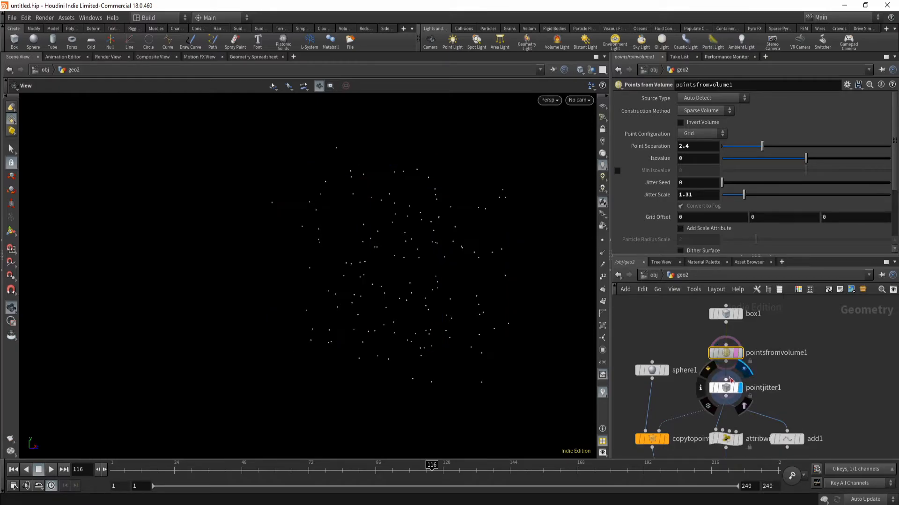
pyautogui.moveTo(730, 194); pyautogui.dragTo(756, 195)
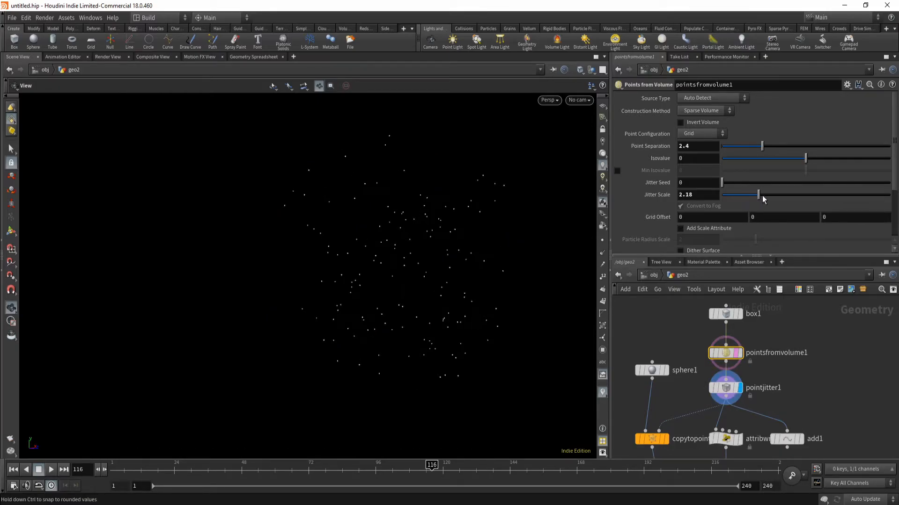
pyautogui.moveTo(762, 195); pyautogui.dragTo(752, 195)
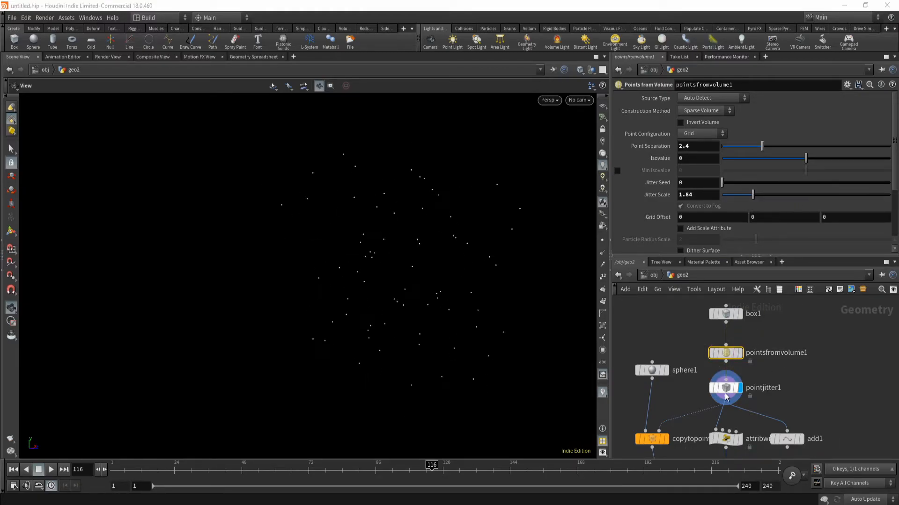
# Fine-tune the Point Jitter Scale.
pyautogui.click(724, 388)
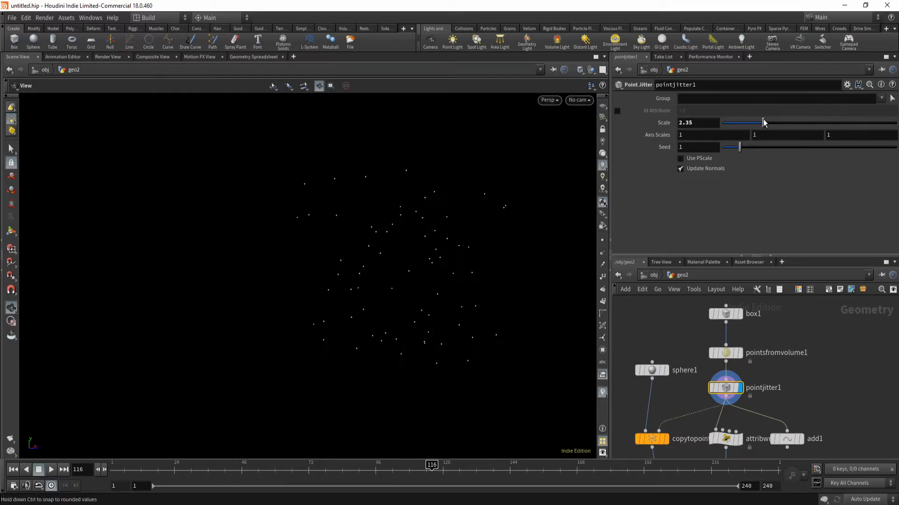
pyautogui.moveTo(748, 123); pyautogui.dragTo(808, 122)
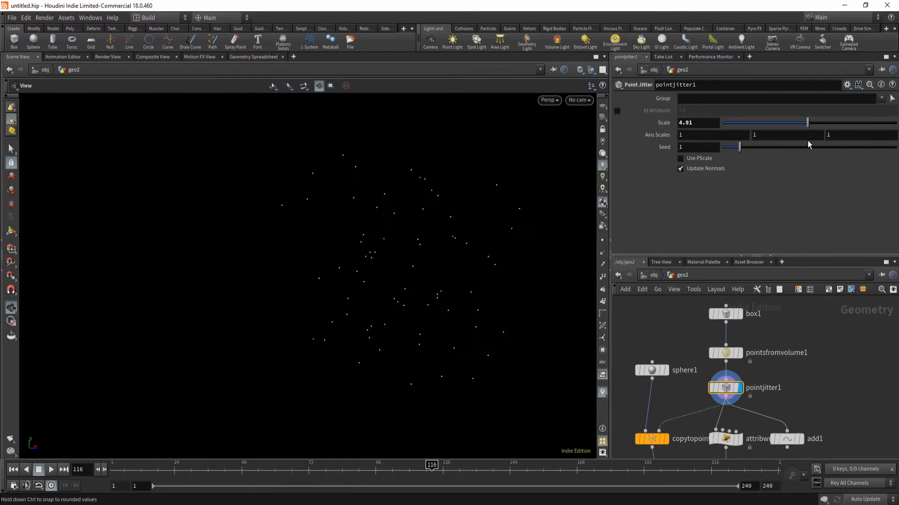
pyautogui.moveTo(808, 122); pyautogui.dragTo(745, 122)
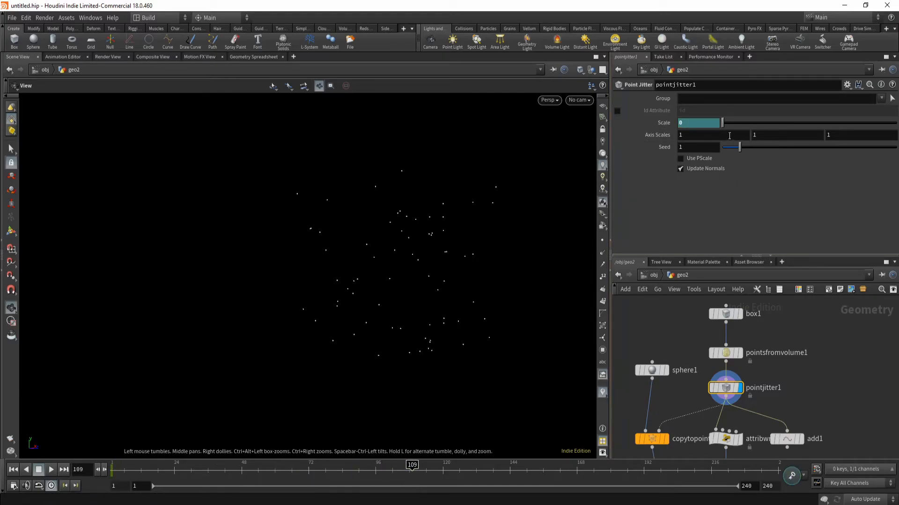
# Keyframe Point Jitter Scale from 0 at frame 1 to 7.87 at frame 109, then play back.
pyautogui.moveTo(721, 122); pyautogui.dragTo(858, 122)
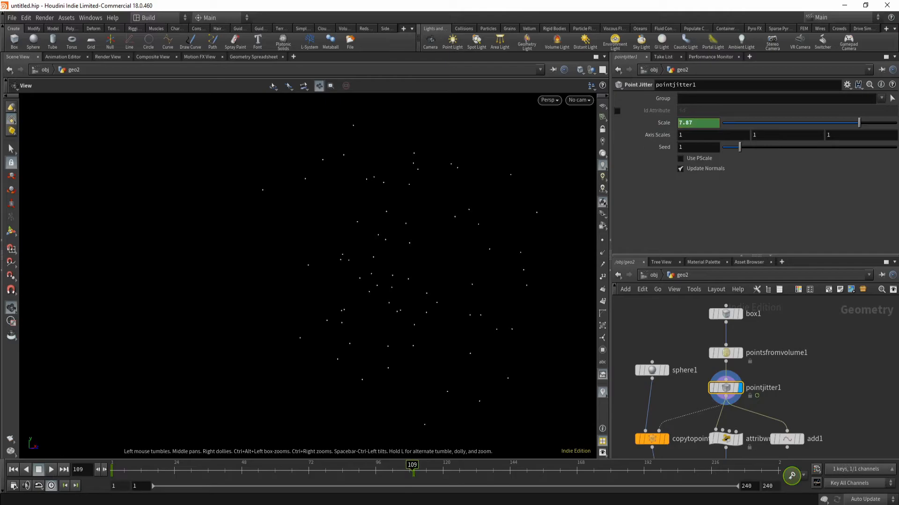
pyautogui.moveTo(858, 123); pyautogui.dragTo(721, 122)
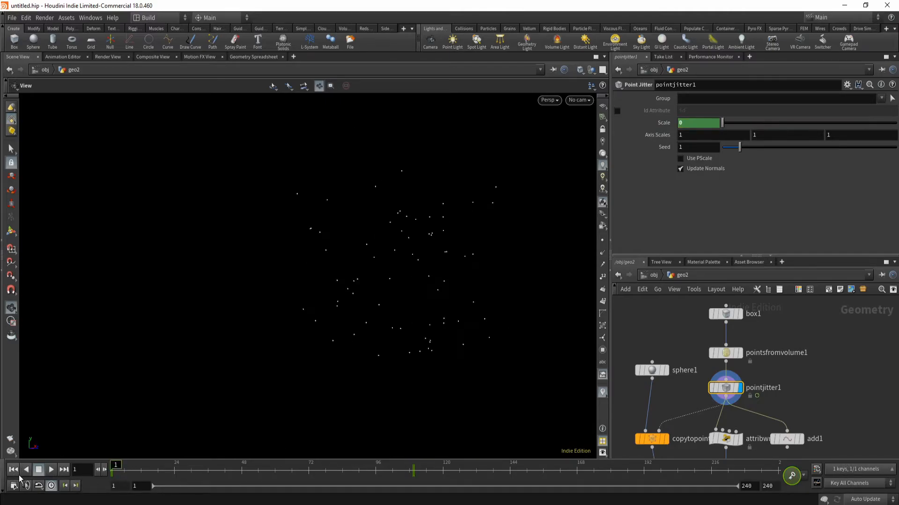
pyautogui.click(50, 469)
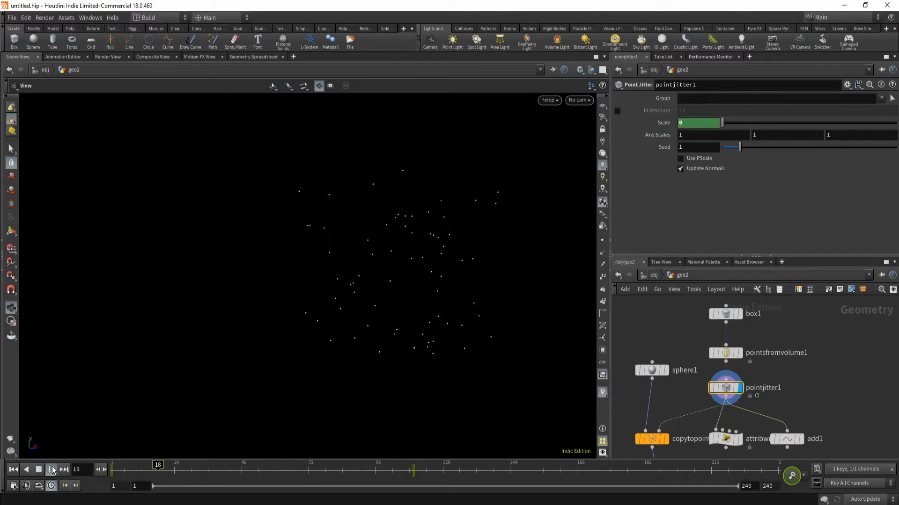
pyautogui.click(51, 470)
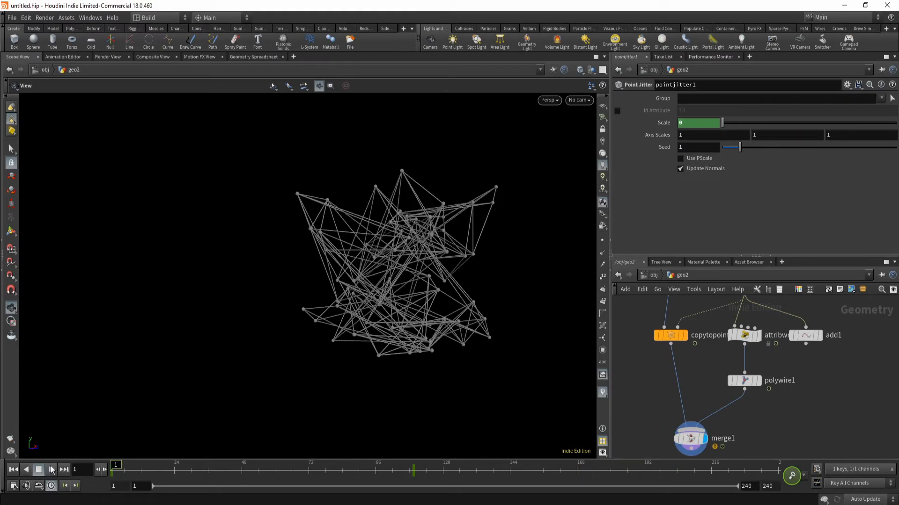
pyautogui.click(51, 470)
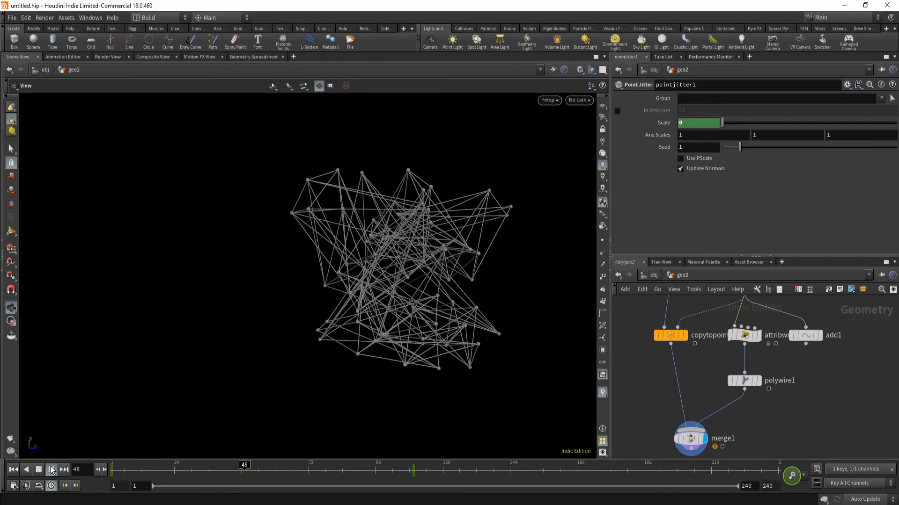
pyautogui.click(51, 469)
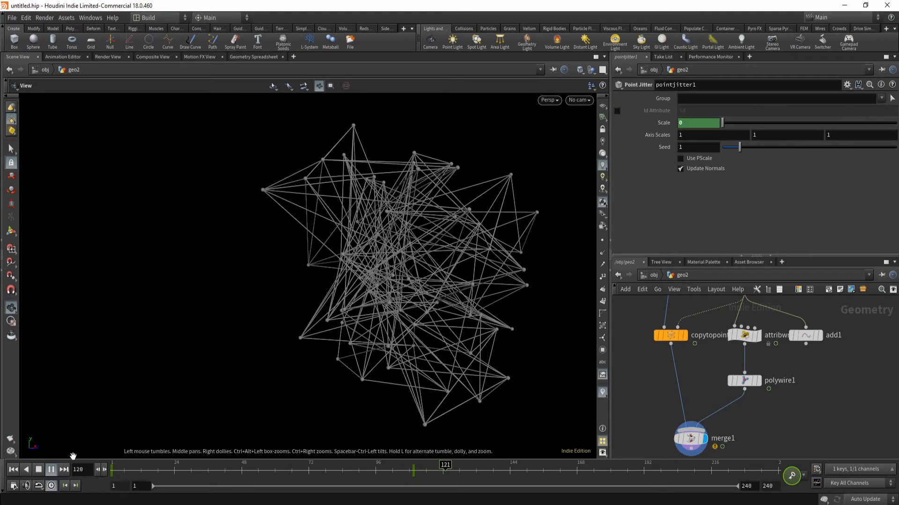
pyautogui.click(51, 469)
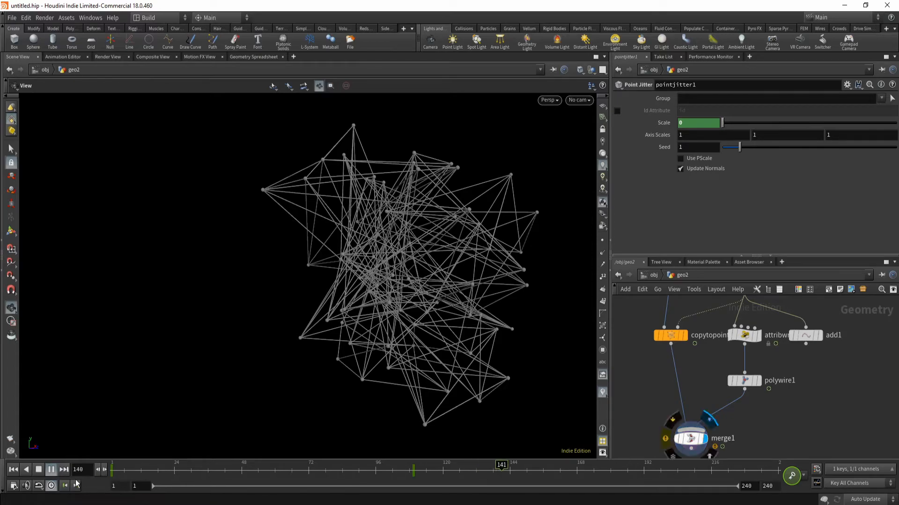
pyautogui.moveTo(721, 123); pyautogui.dragTo(859, 123)
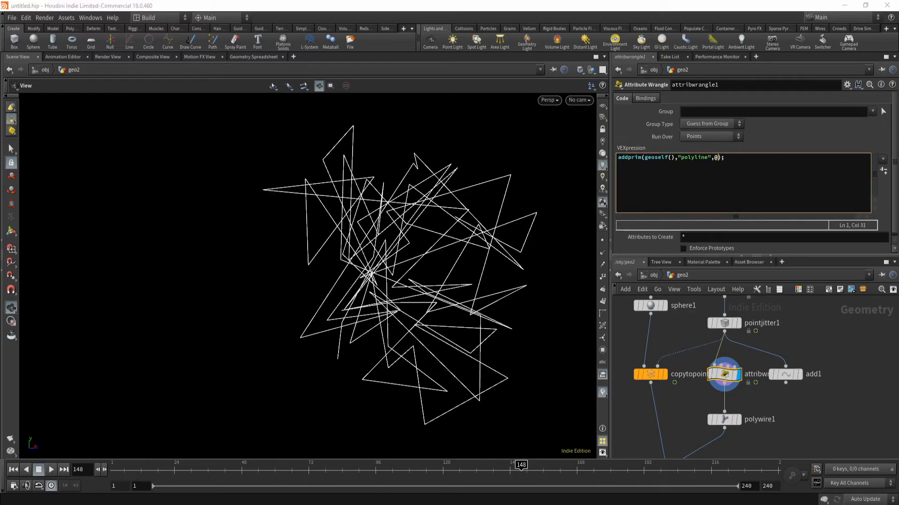
# Change the wrangle's addprim to a polyline between points 5 and 20, then display add1.
pyautogui.write('1')
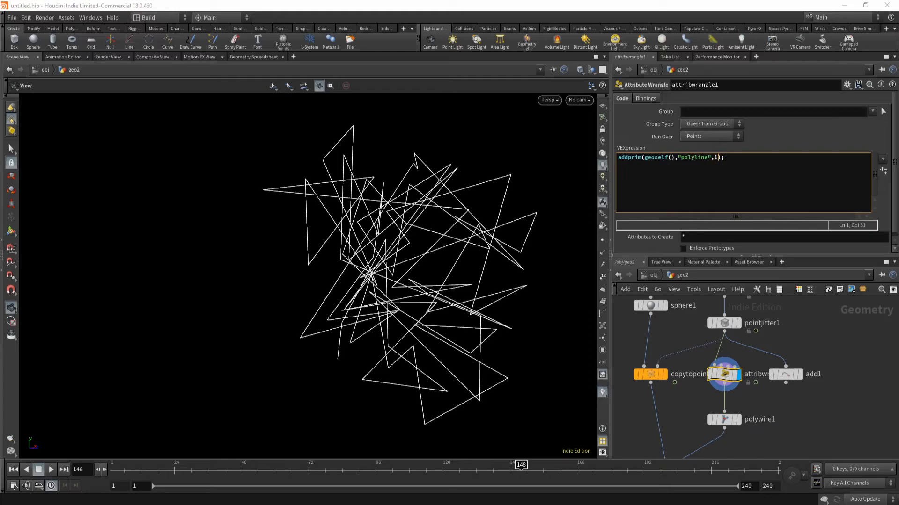
pyautogui.write(',20')
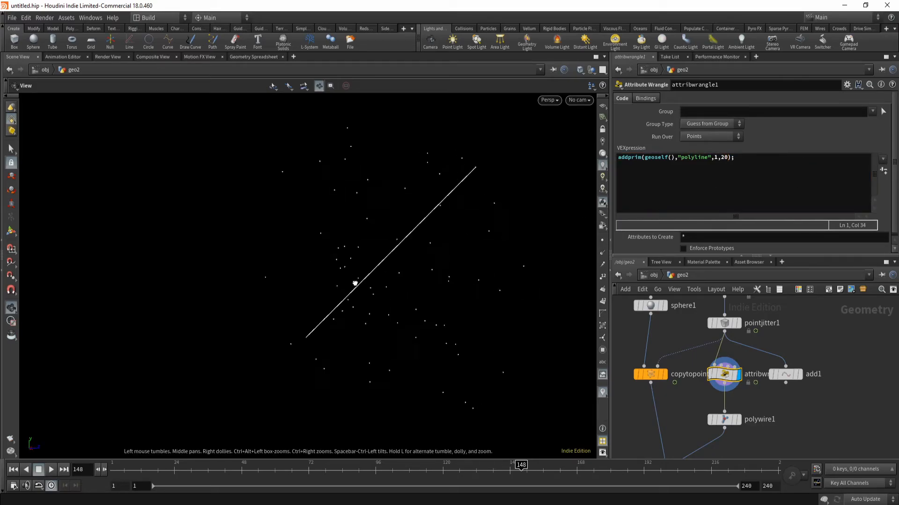
pyautogui.moveTo(354, 284); pyautogui.dragTo(291, 252)
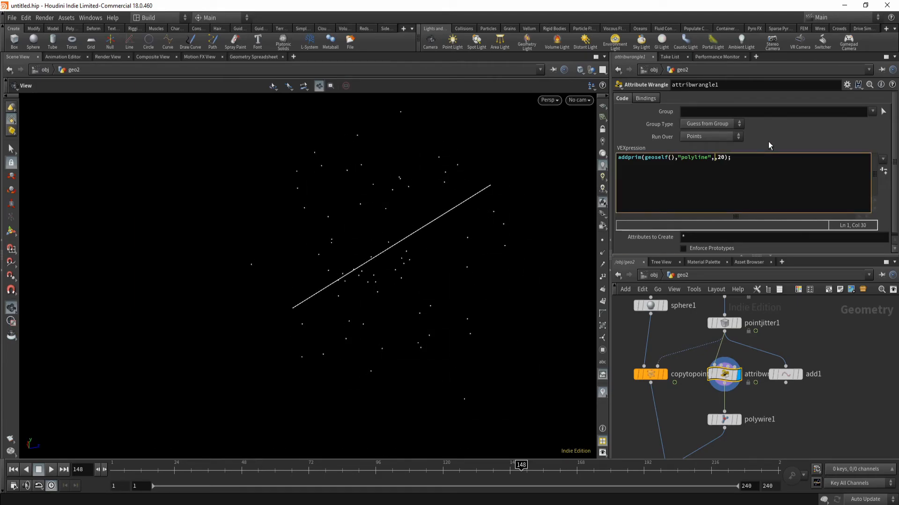
pyautogui.write('5')
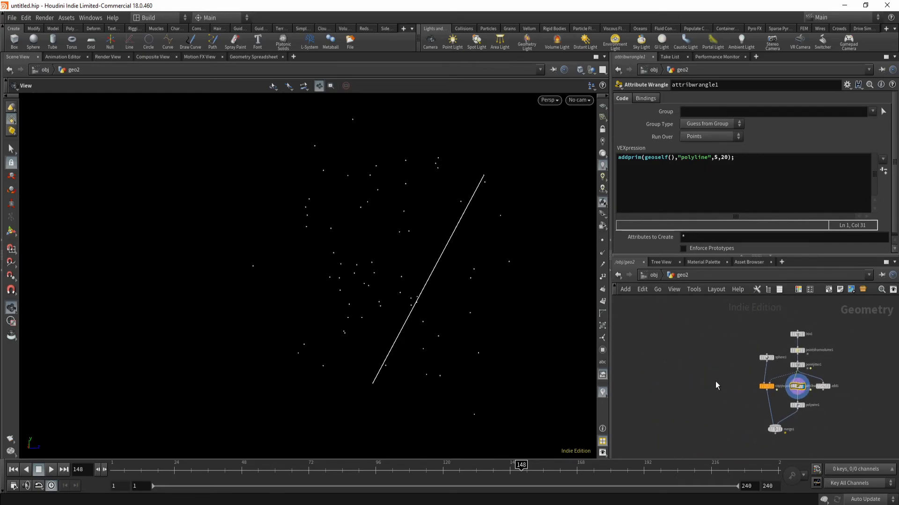
pyautogui.moveTo(360, 313)
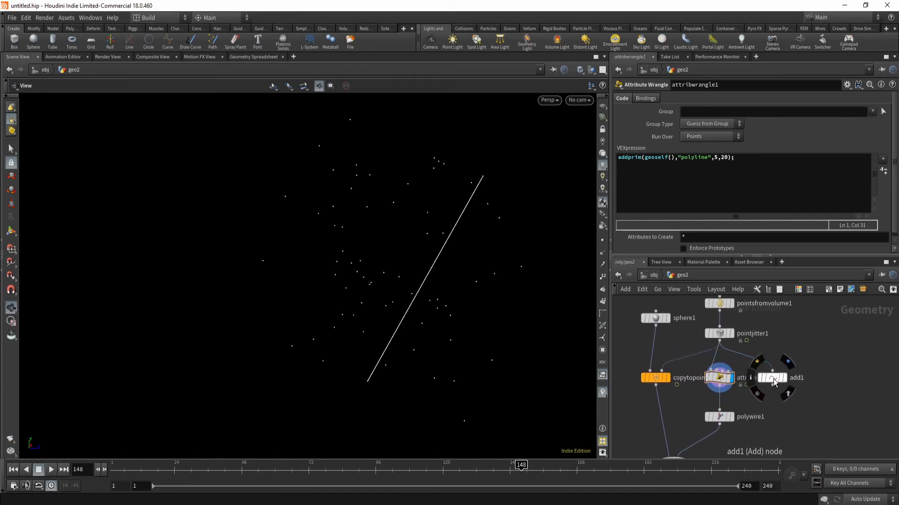
pyautogui.click(772, 377)
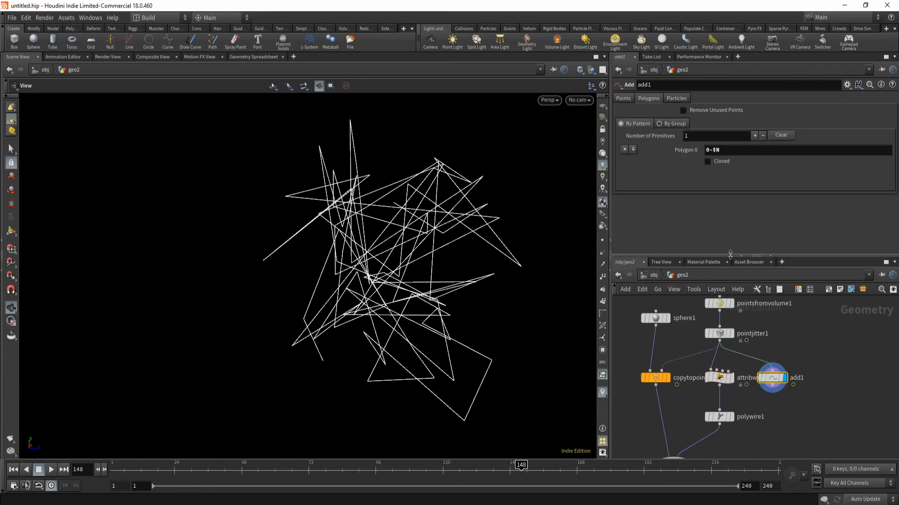